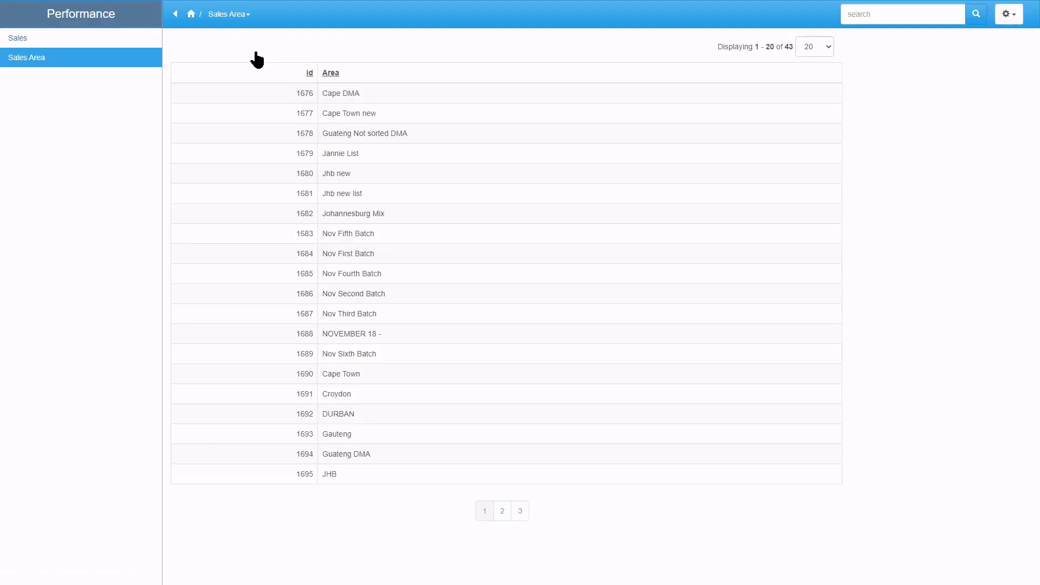
pyautogui.moveTo(58, 38)
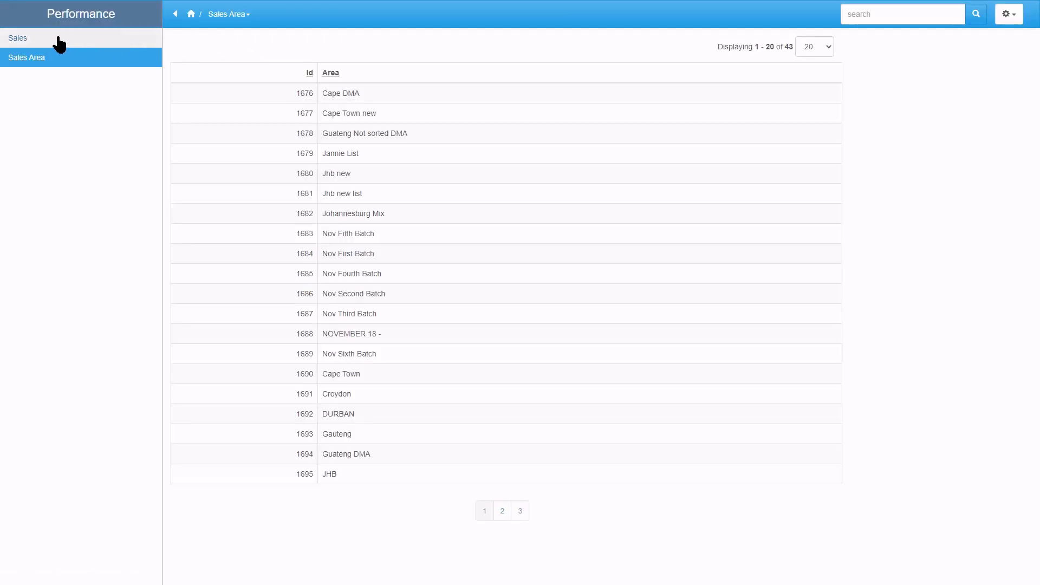
# Open the Sales list page from the Performance app's left navigation.
pyautogui.click(17, 38)
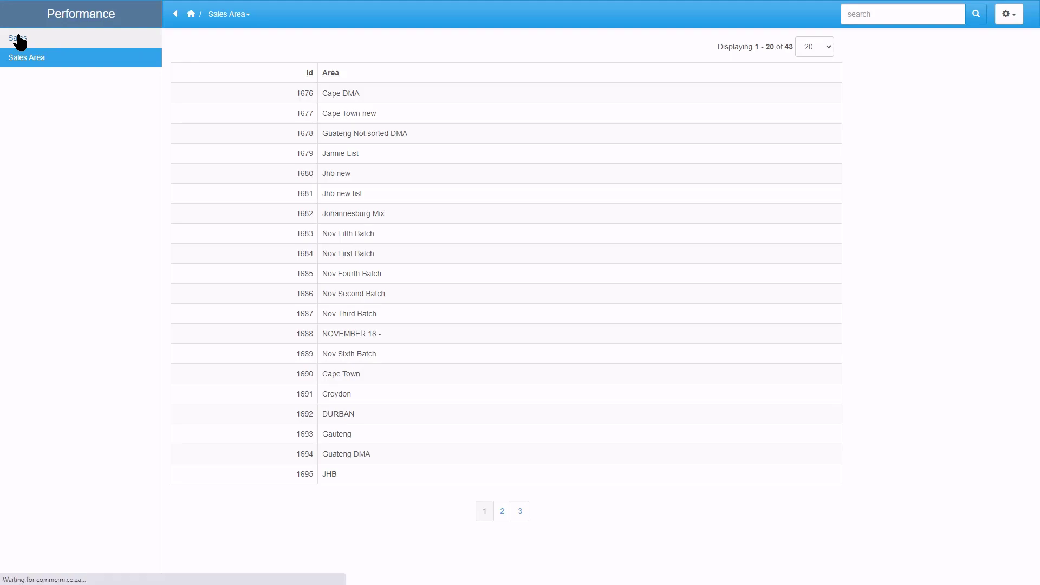
pyautogui.click(17, 38)
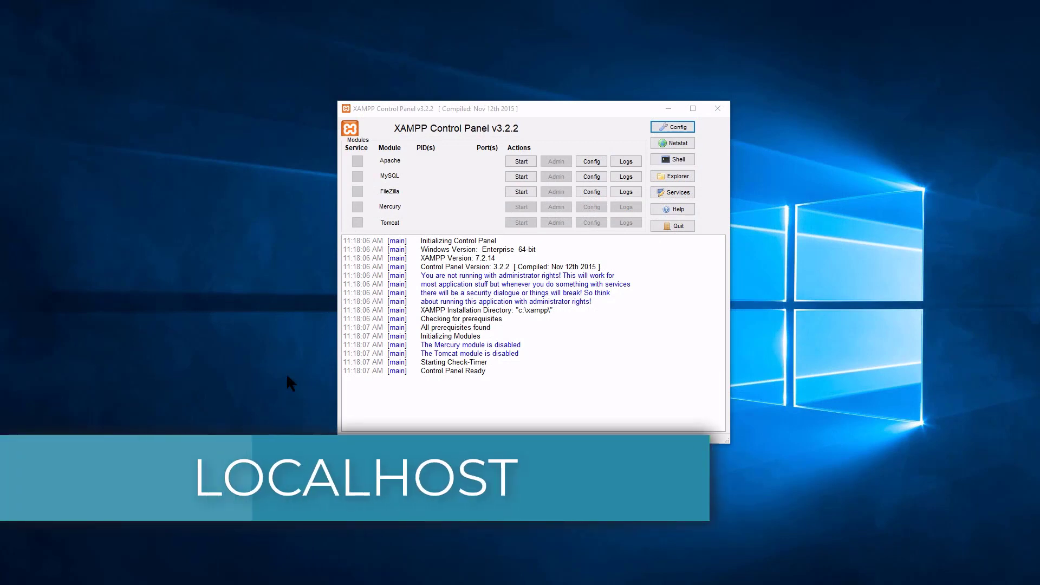
# Start the Apache web server and MySQL database server in XAMPP.
pyautogui.click(521, 160)
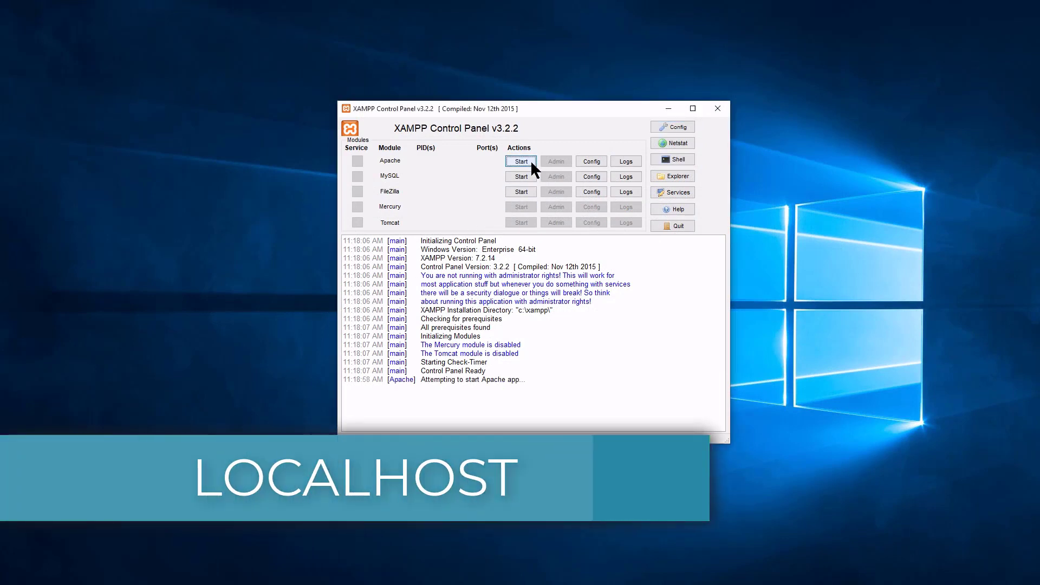
pyautogui.click(521, 160)
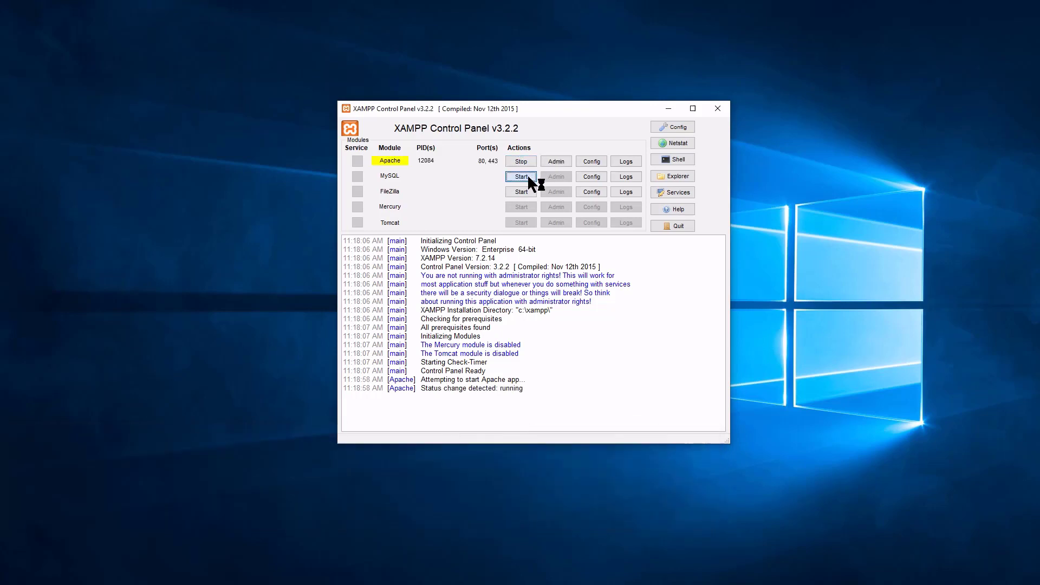
pyautogui.click(520, 177)
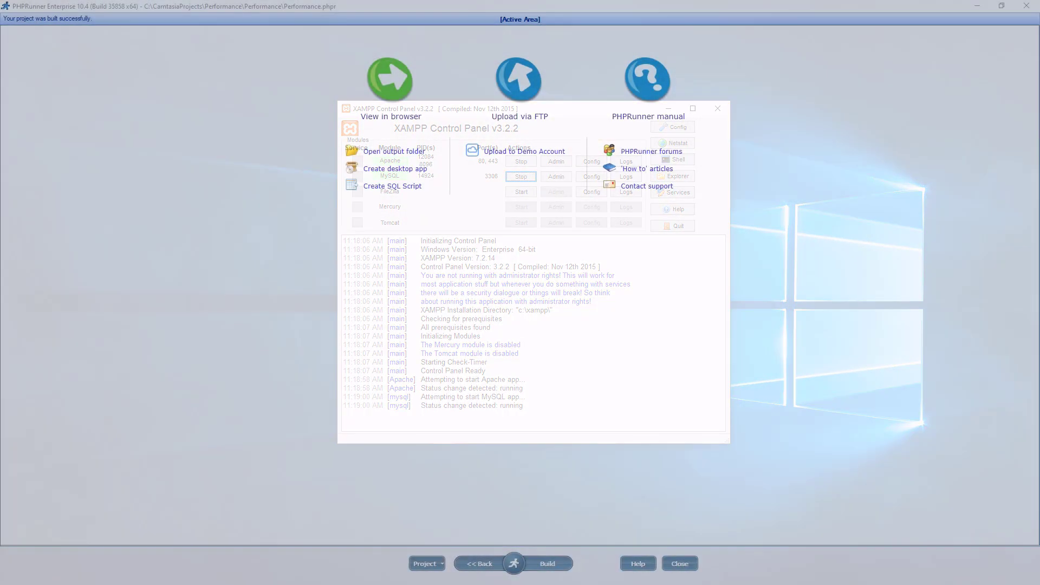
# Upload the built Performance project to the PHPRunner demo account.
pyautogui.click(716, 108)
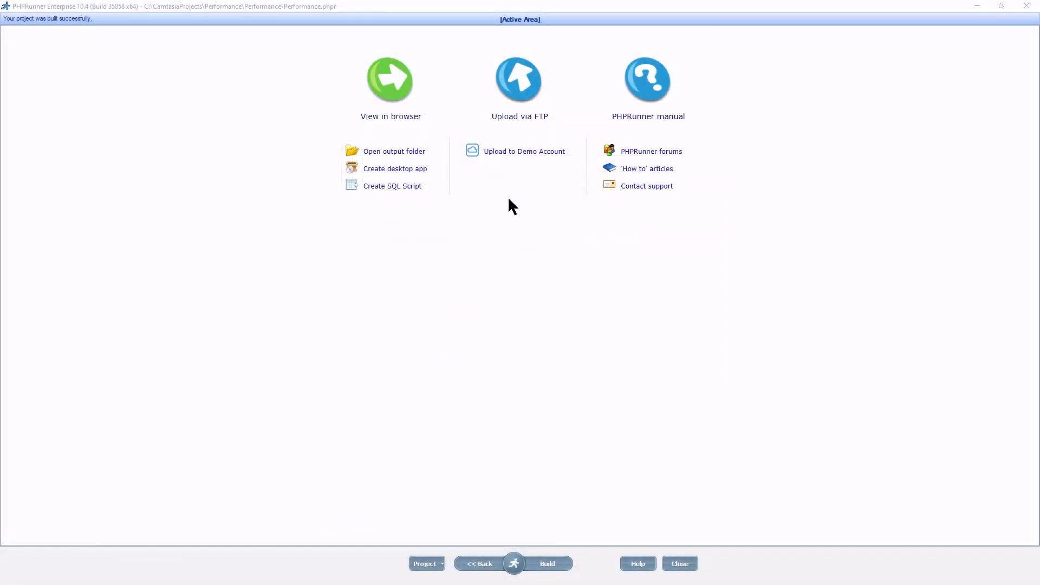
pyautogui.click(523, 151)
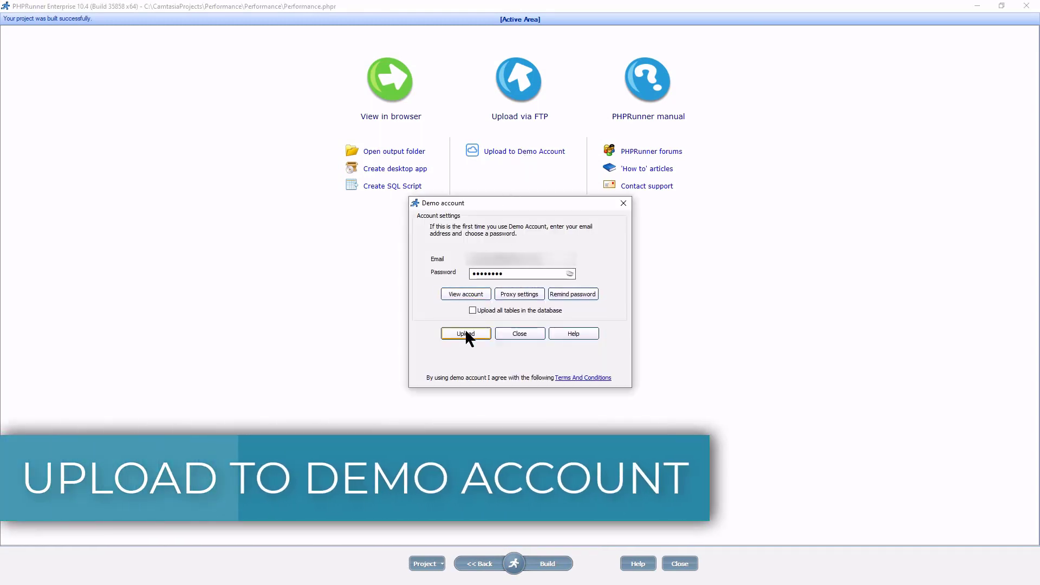
pyautogui.click(465, 333)
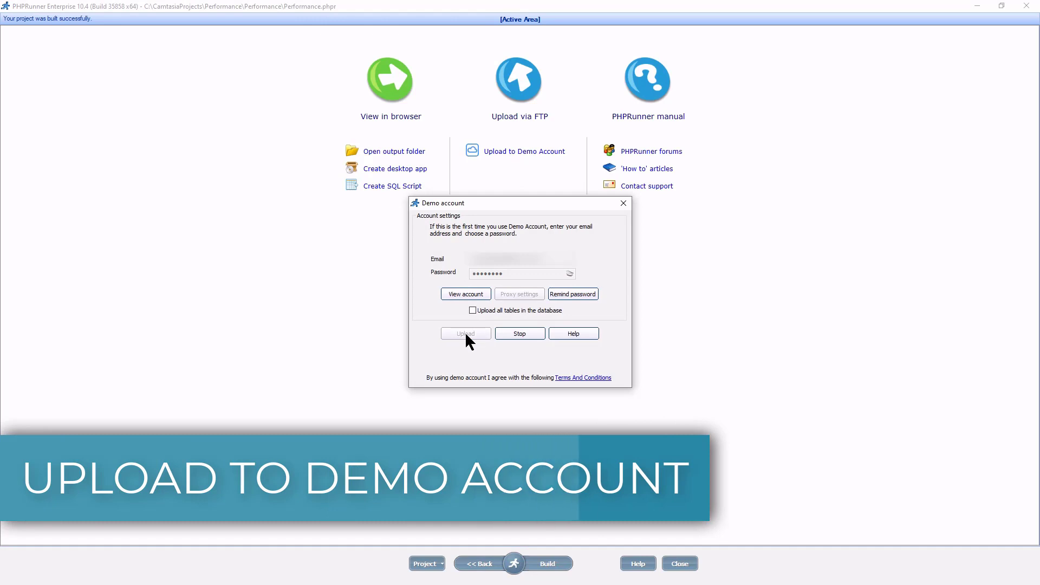
# Open the Sales Area tile in the demo app, then the Sales list page.
pyautogui.click(464, 333)
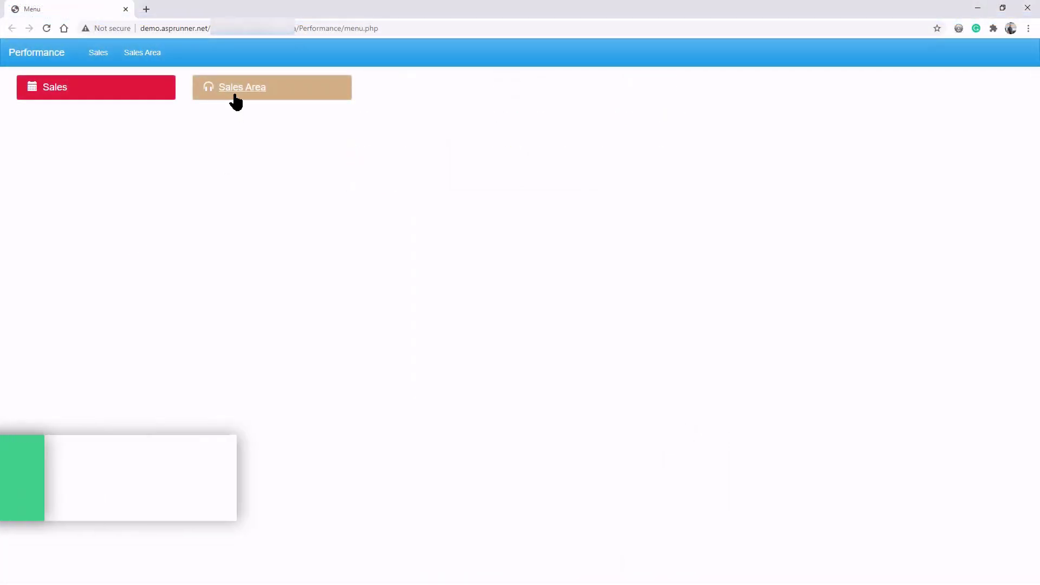
pyautogui.click(242, 87)
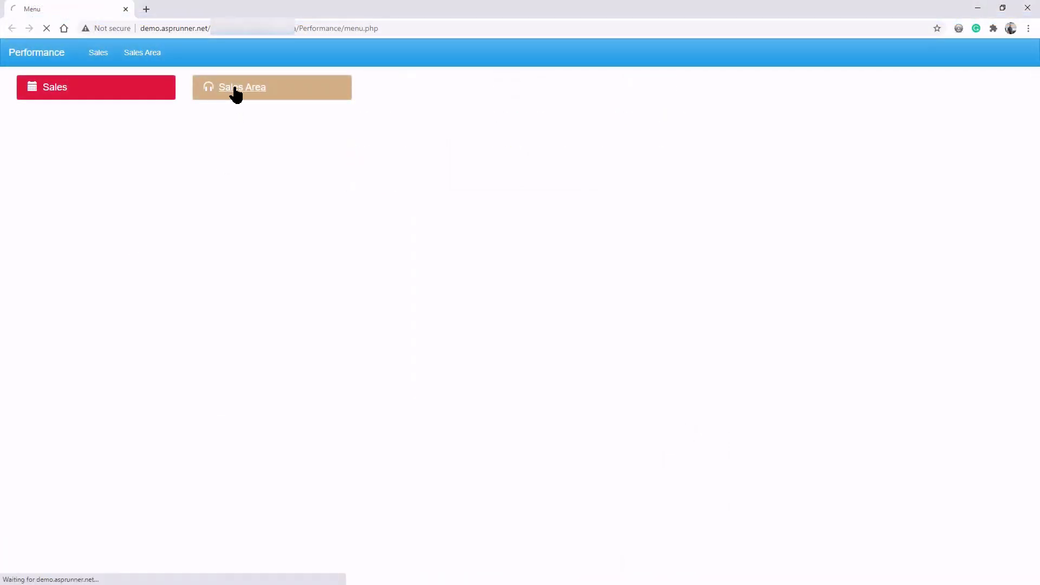
pyautogui.click(242, 87)
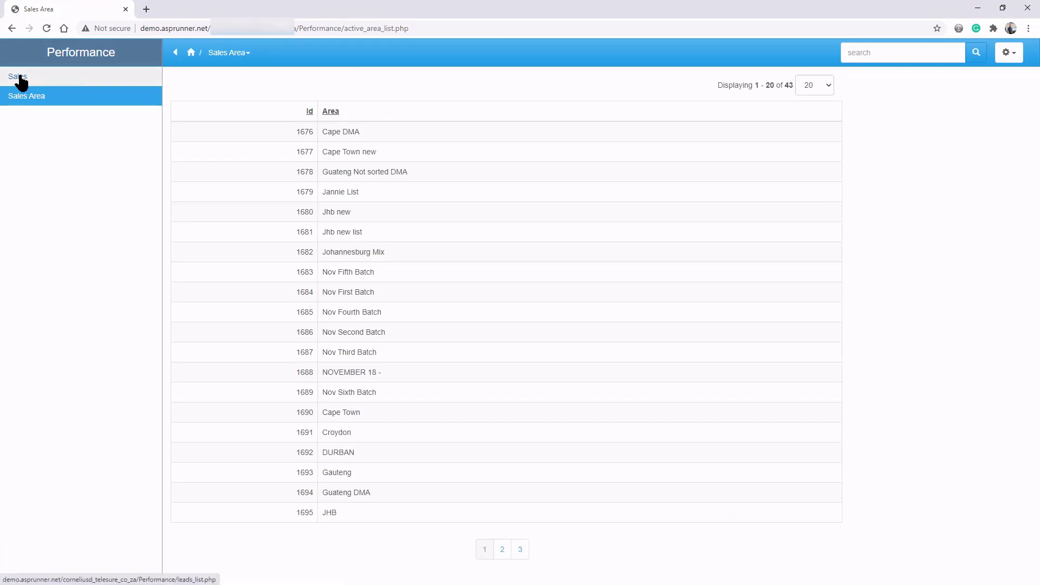
pyautogui.click(17, 76)
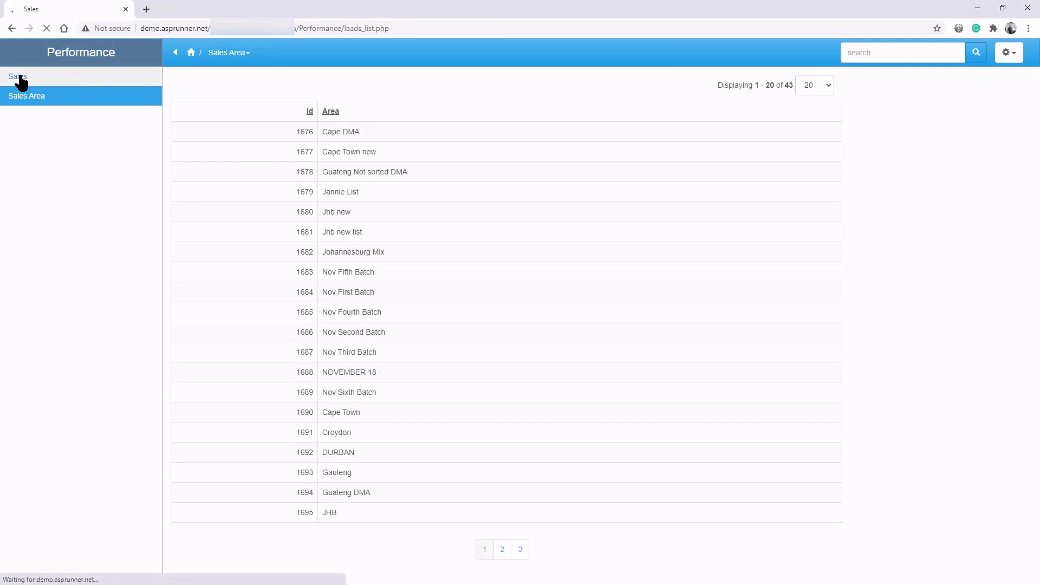
pyautogui.click(18, 77)
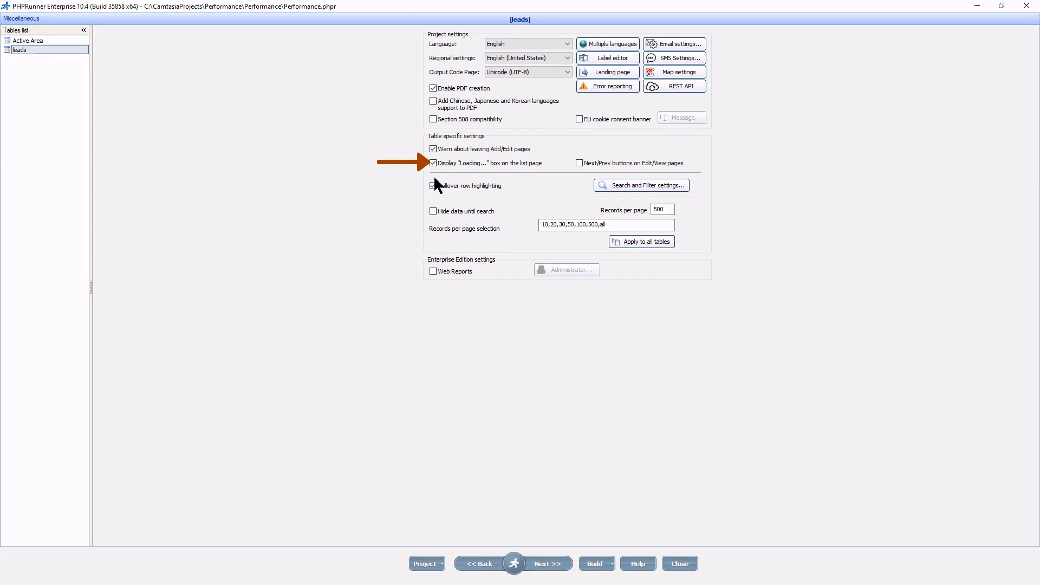
# Uncheck Display "Loading..." box on the leads list page.
pyautogui.click(432, 163)
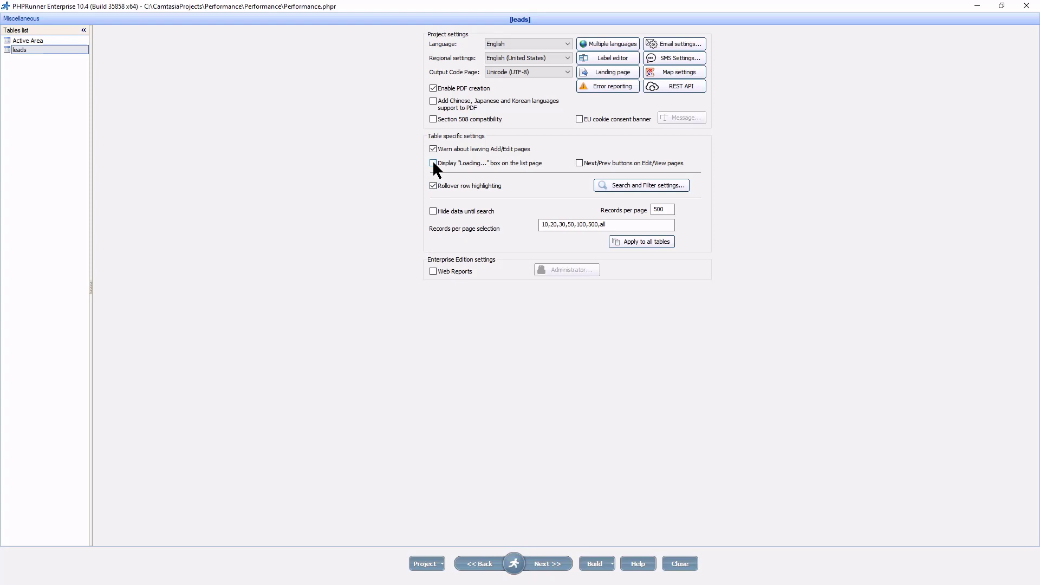
pyautogui.click(433, 163)
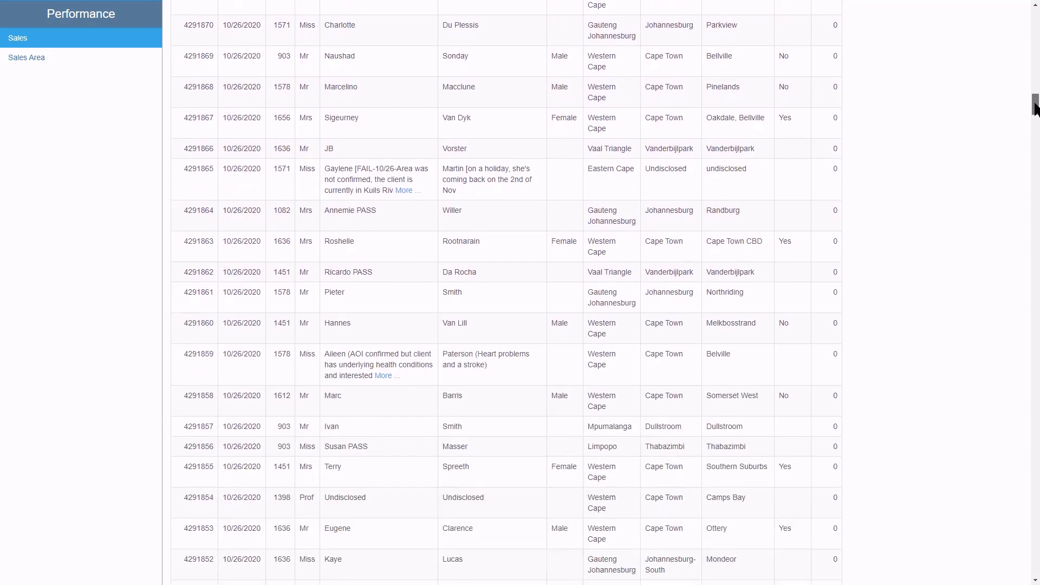
# Search the Sales list records for 4291880.
pyautogui.scroll(3)
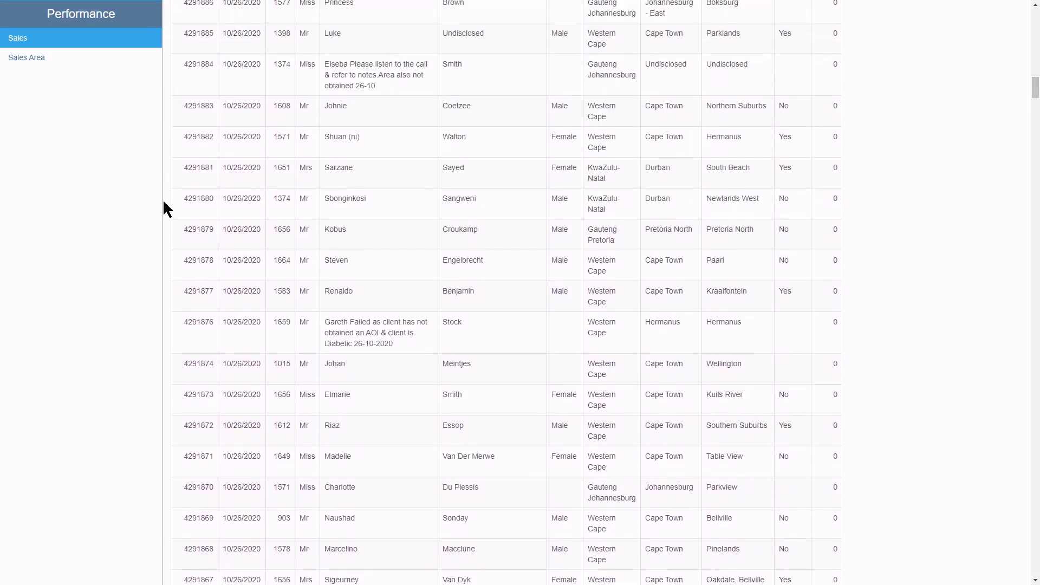
pyautogui.doubleClick(198, 198)
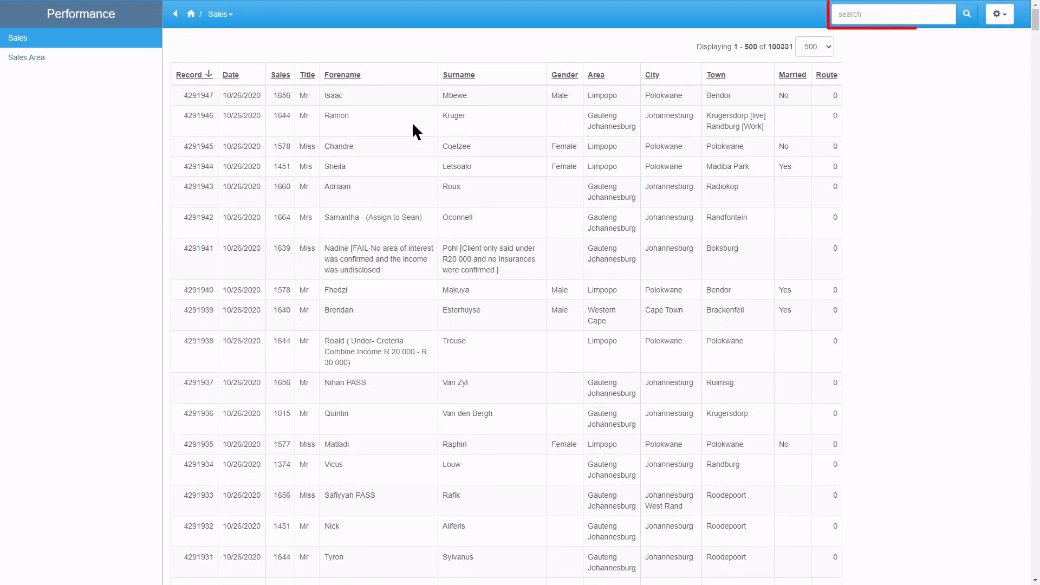
pyautogui.click(892, 14)
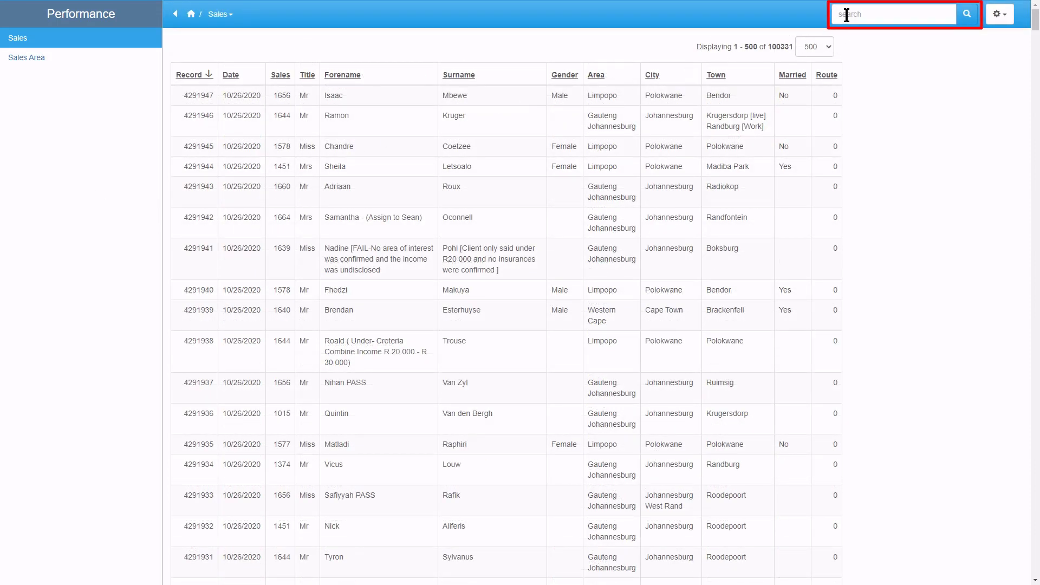
pyautogui.write('4291880')
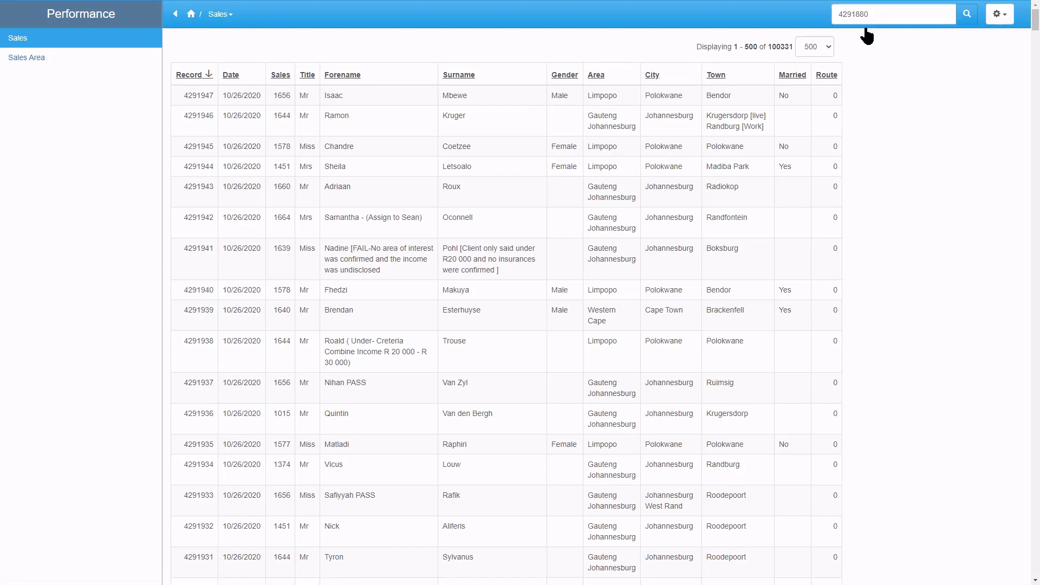
pyautogui.click(965, 13)
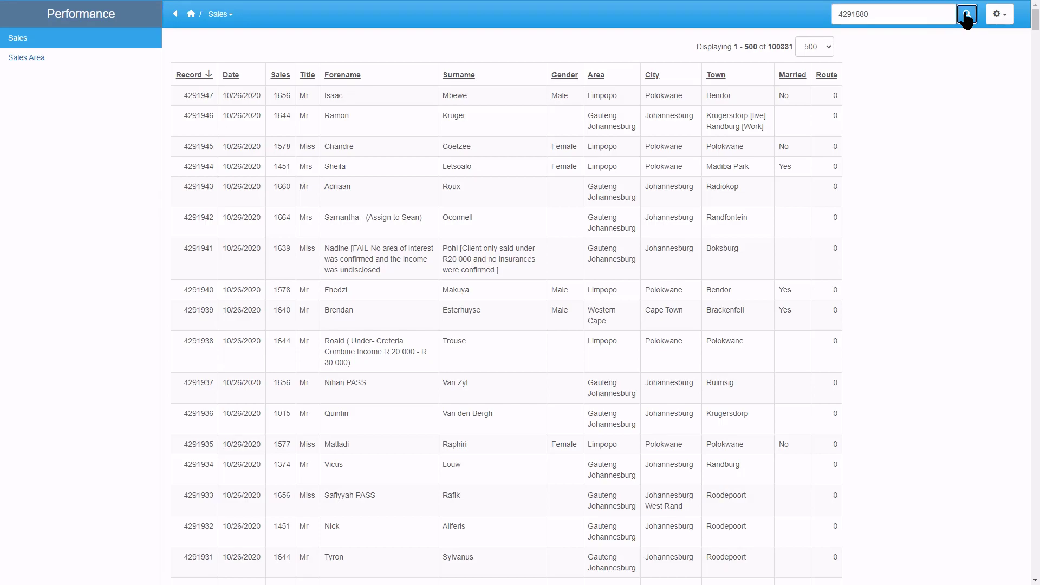
pyautogui.click(966, 15)
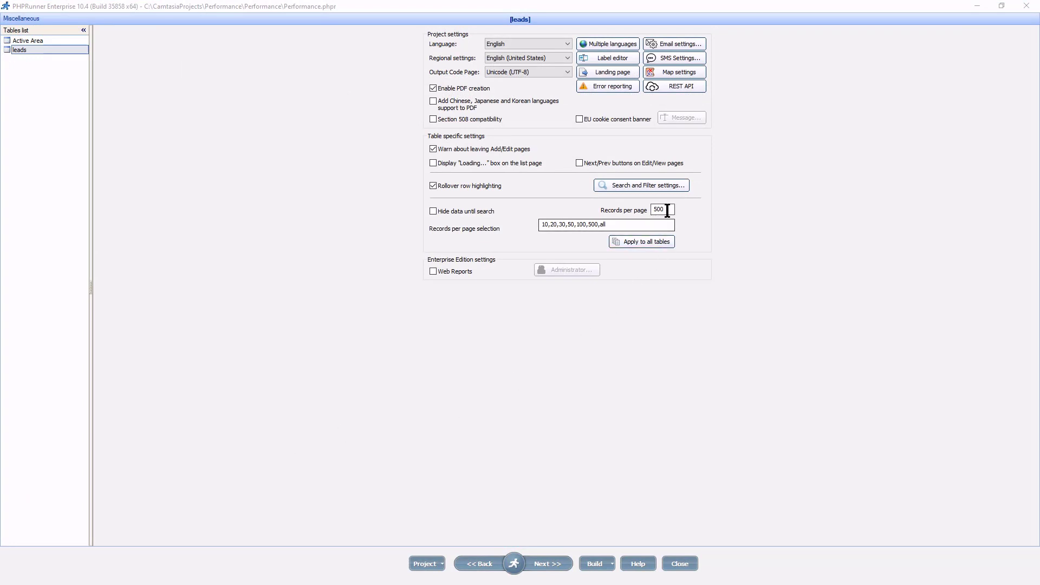
# Change the leads Records per page value from 500 to 20.
pyautogui.tripleClick(658, 210)
pyautogui.write('20')
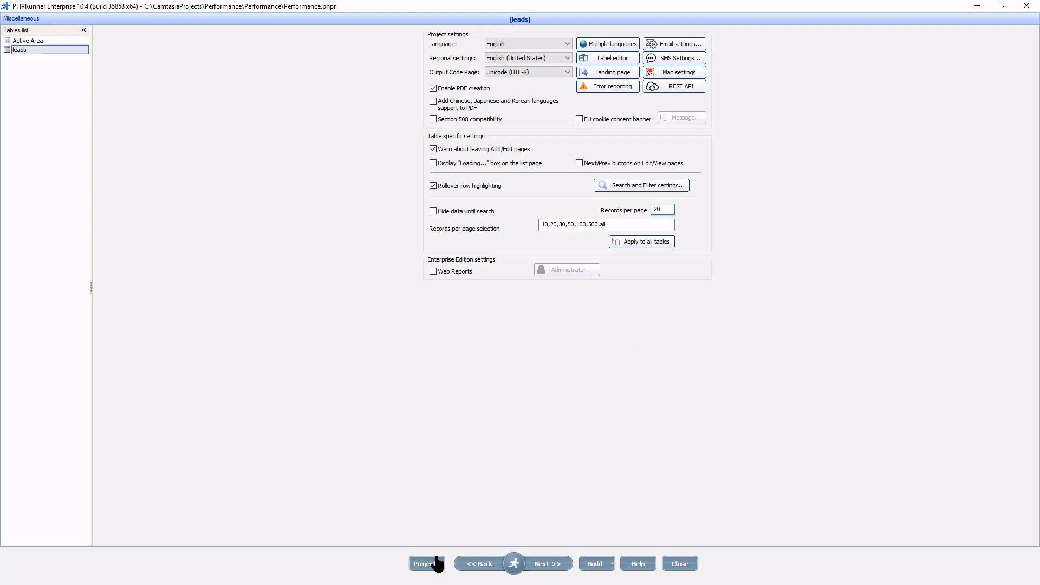
pyautogui.click(428, 563)
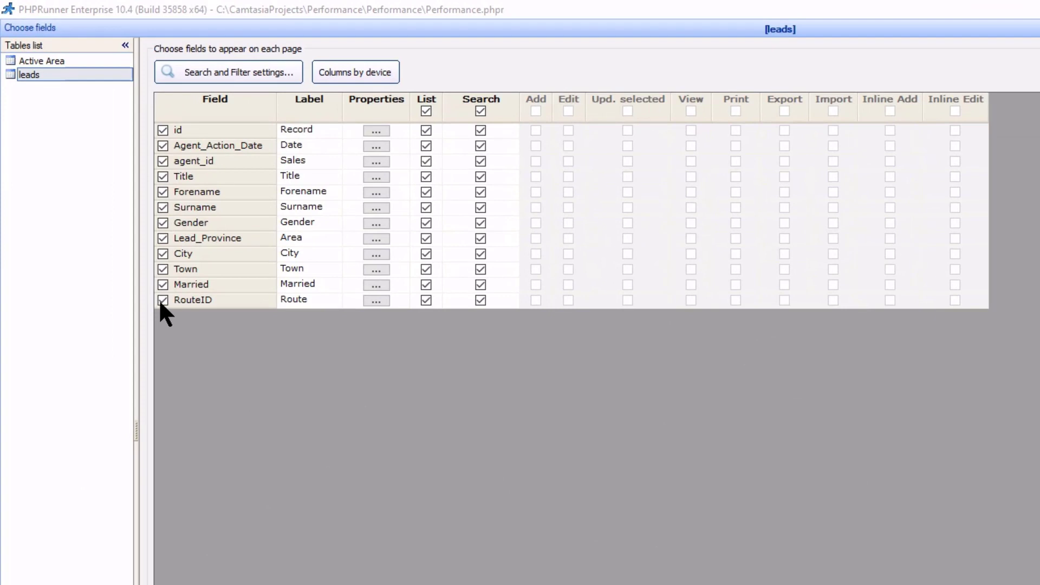
# Uncheck the RouteID field on the leads Choose fields page.
pyautogui.click(162, 301)
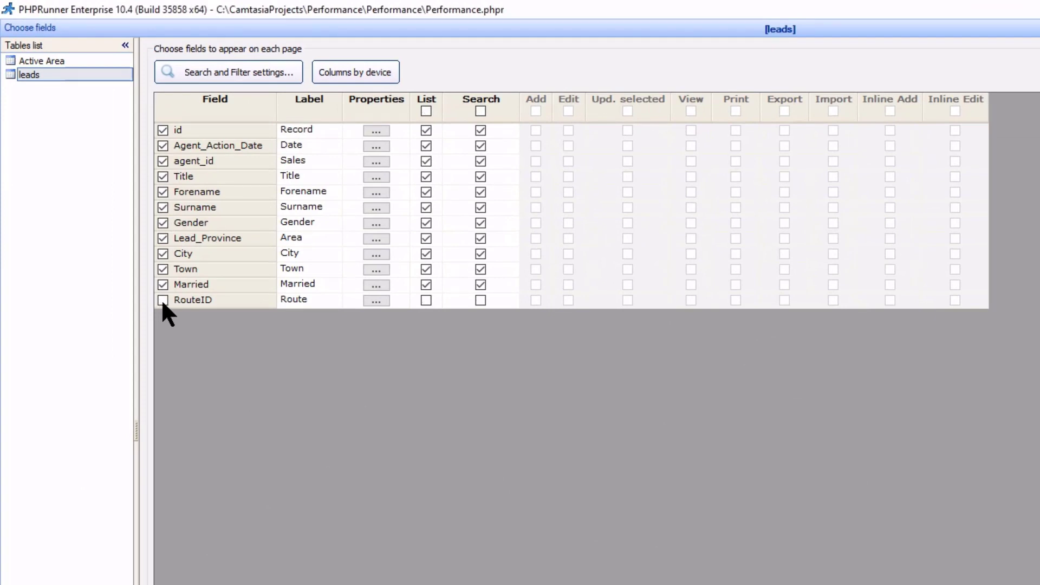
pyautogui.click(163, 300)
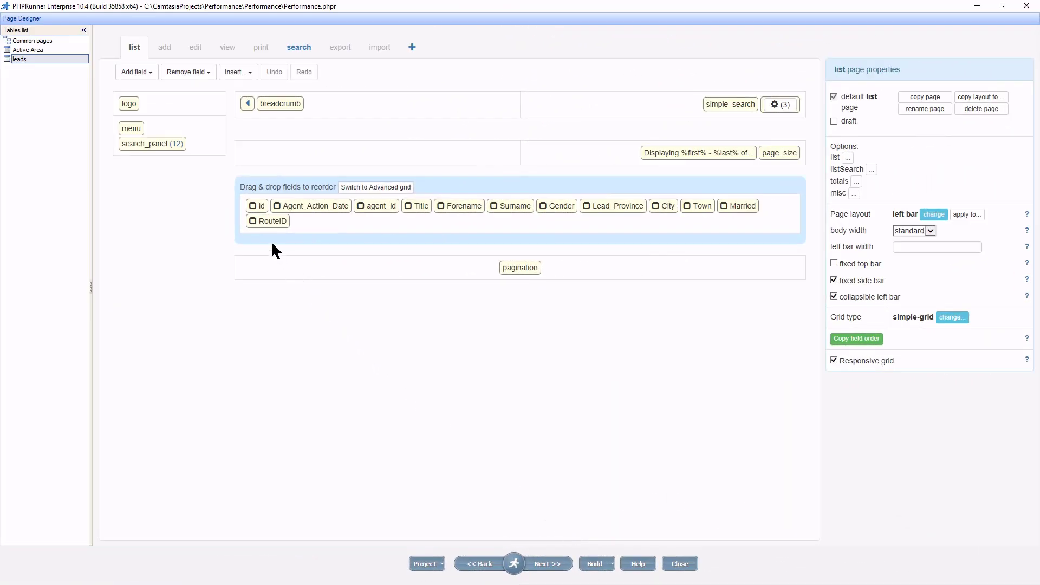
pyautogui.click(272, 221)
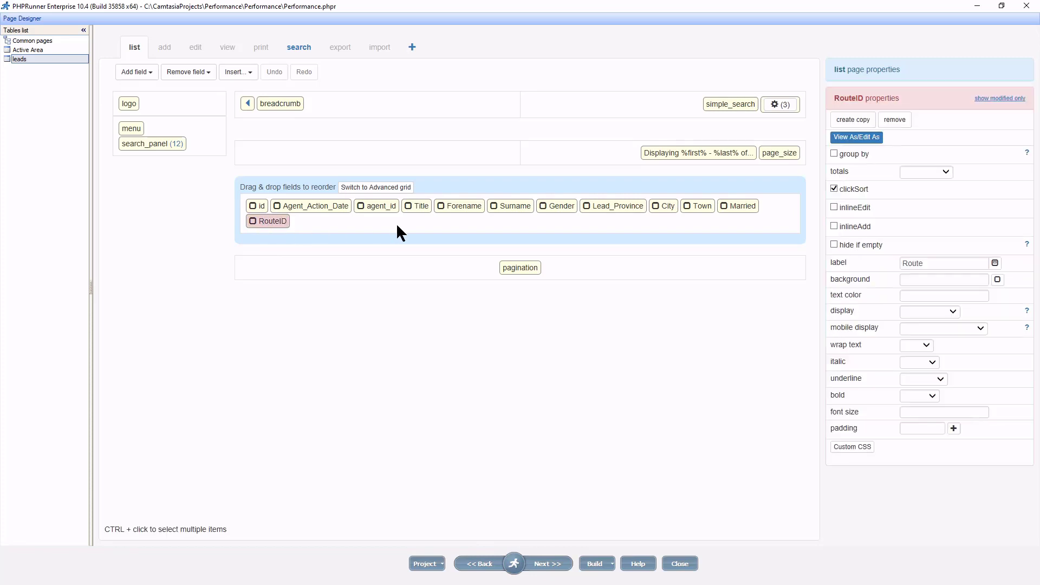
pyautogui.moveTo(894, 119)
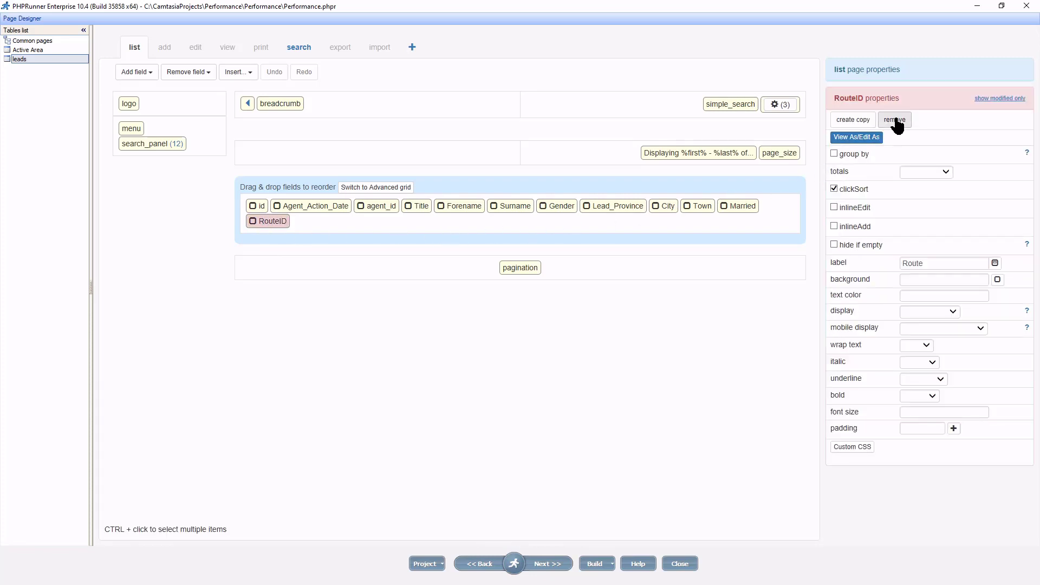
pyautogui.click(894, 119)
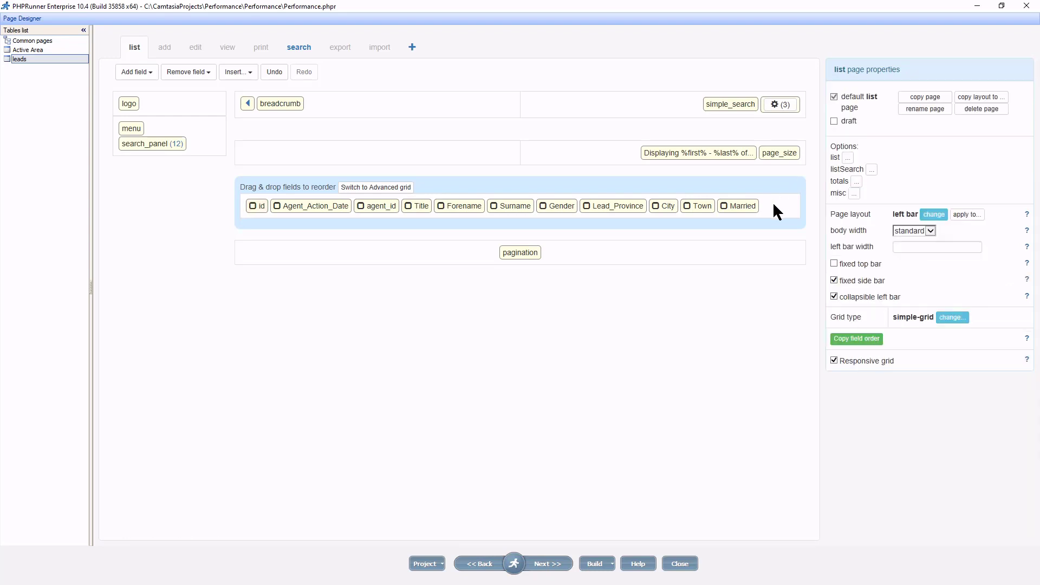
pyautogui.moveTo(237, 71)
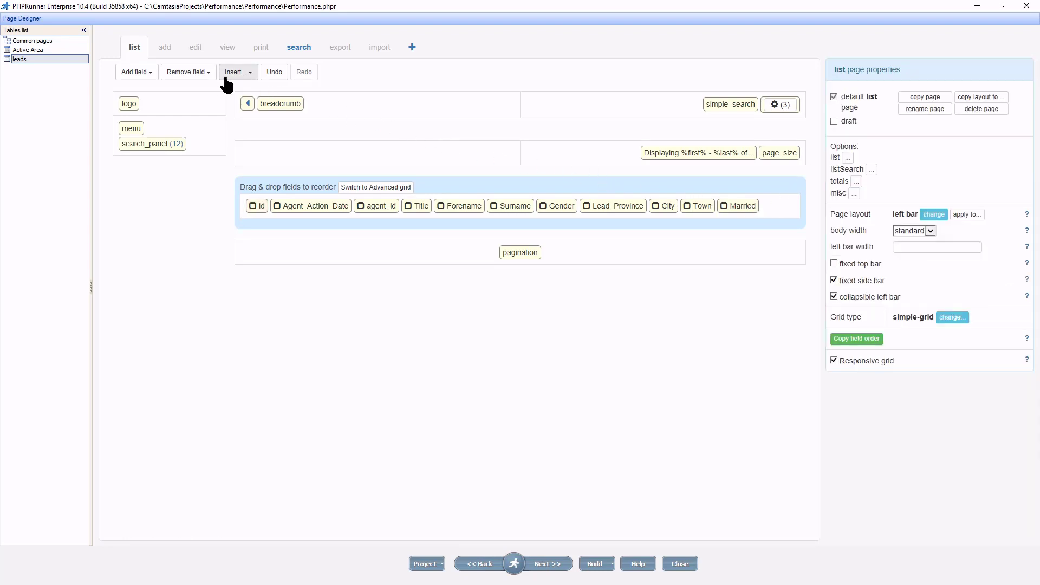
pyautogui.click(135, 71)
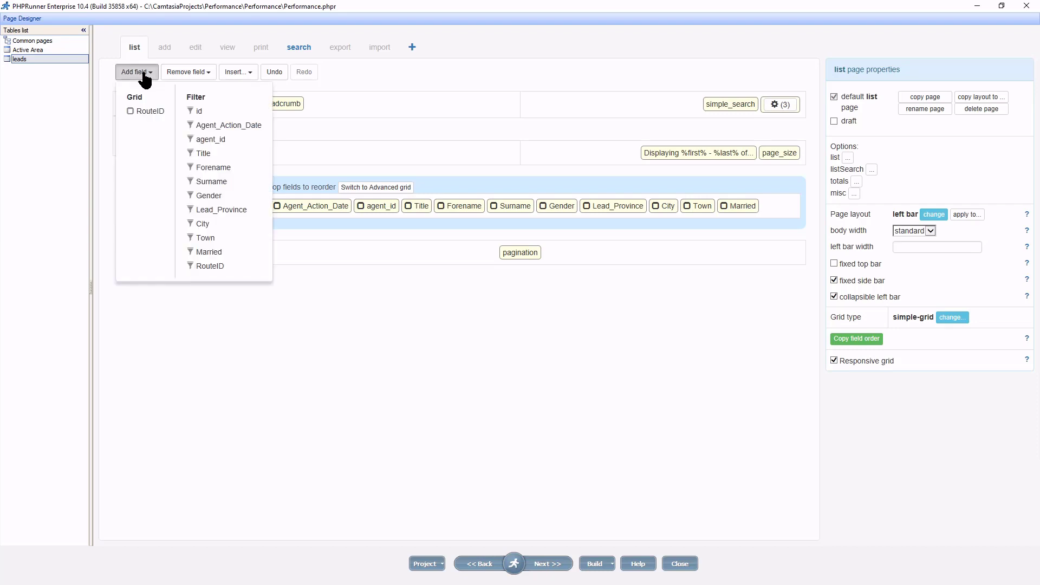
pyautogui.moveTo(143, 110)
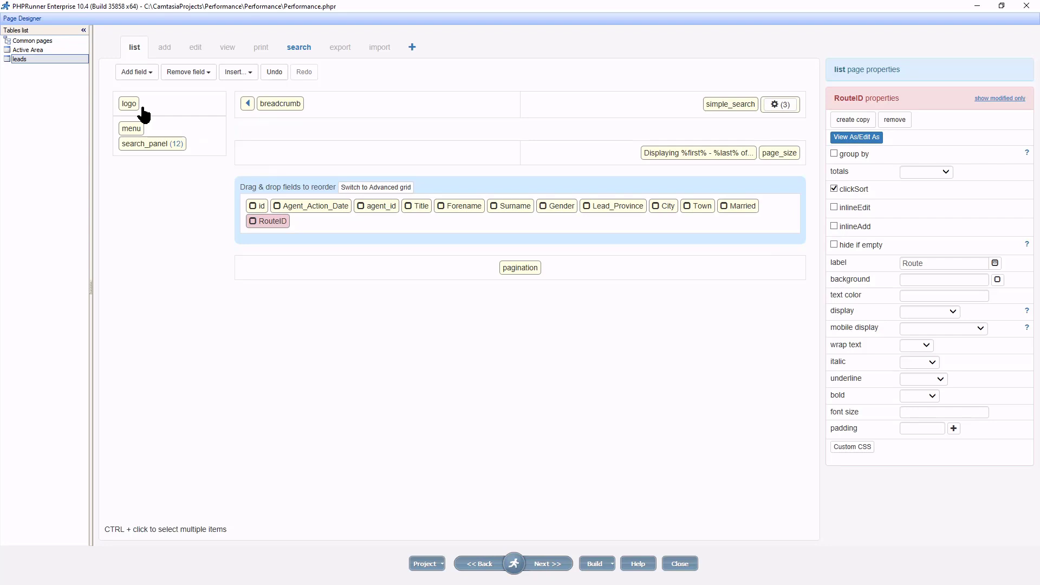
pyautogui.moveTo(146, 112)
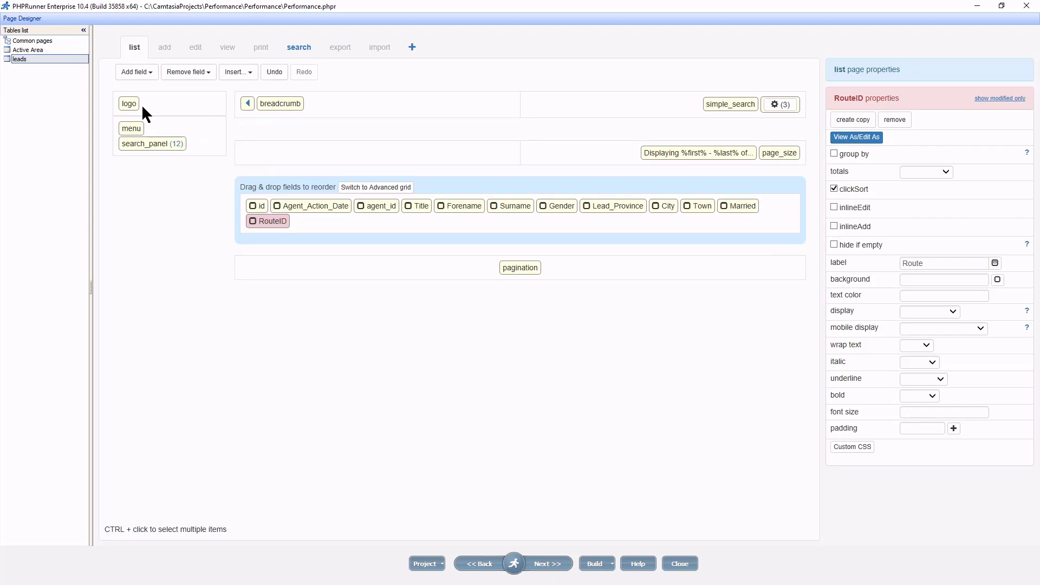
pyautogui.moveTo(147, 118)
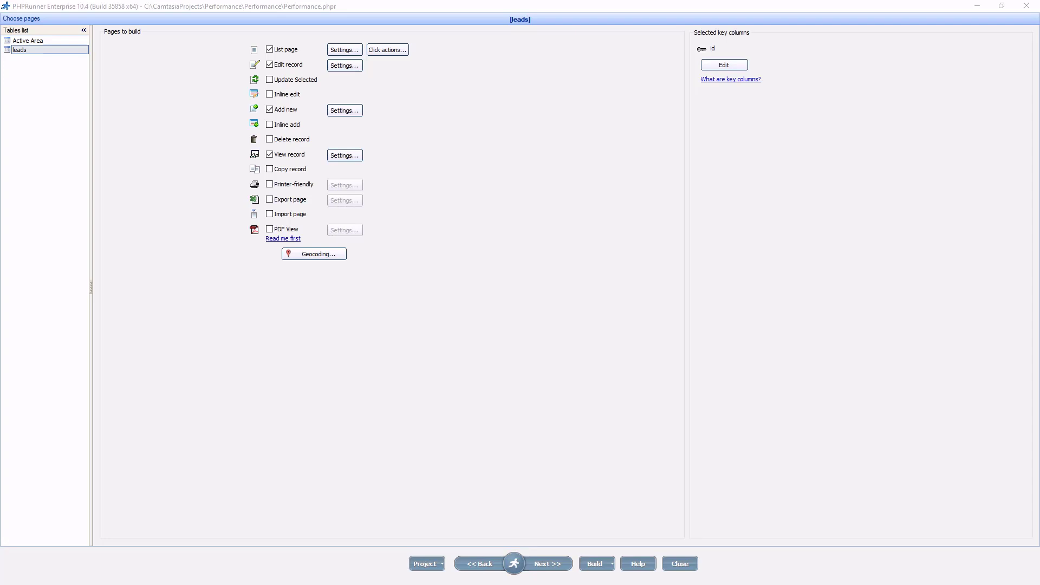
pyautogui.moveTo(65, 23)
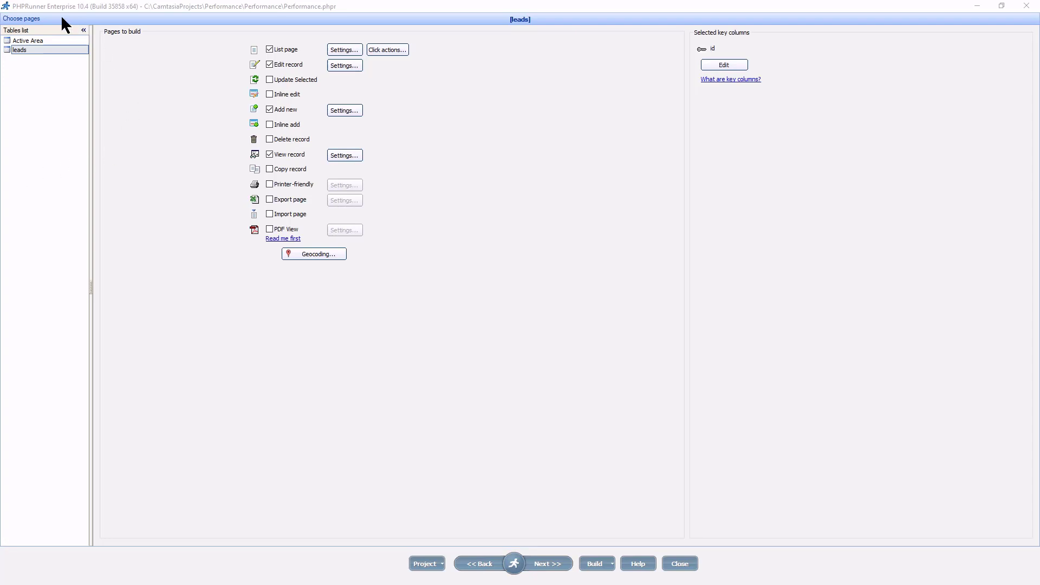
pyautogui.moveTo(259, 52)
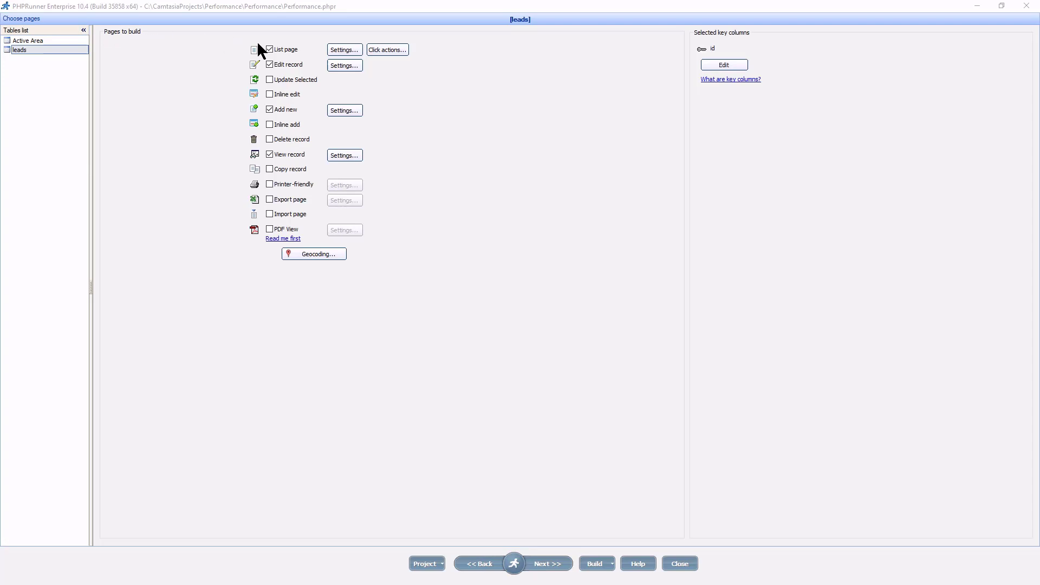
# Enable popup View page and AJAX search, pagination and sorting in List page settings.
pyautogui.click(345, 50)
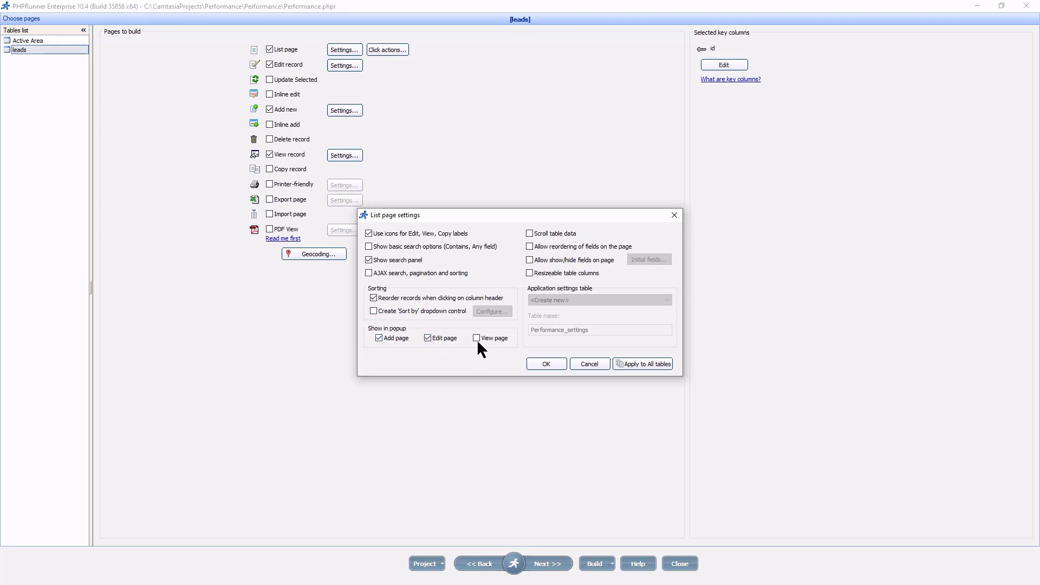
pyautogui.click(476, 337)
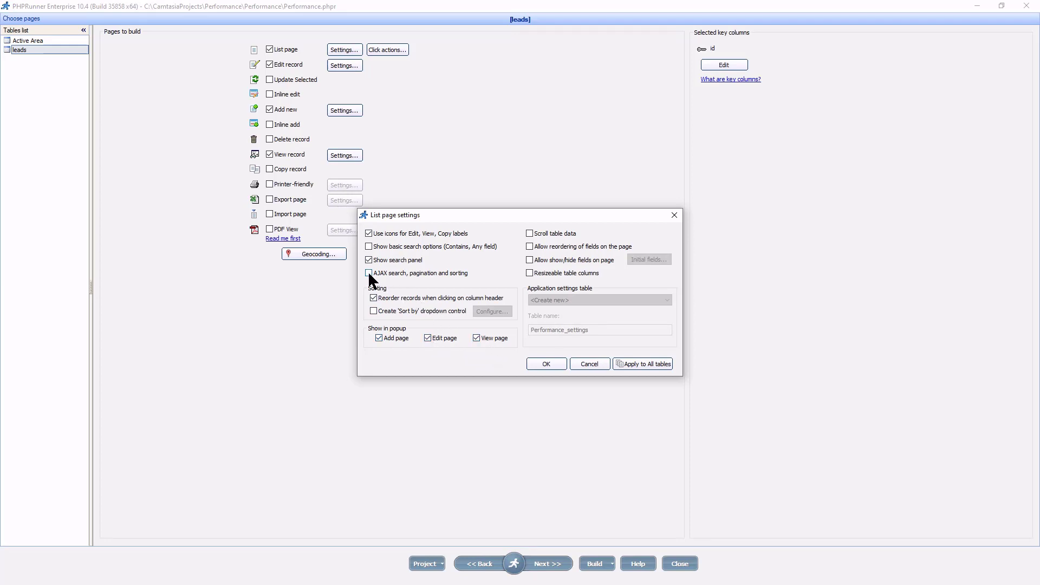
pyautogui.click(369, 272)
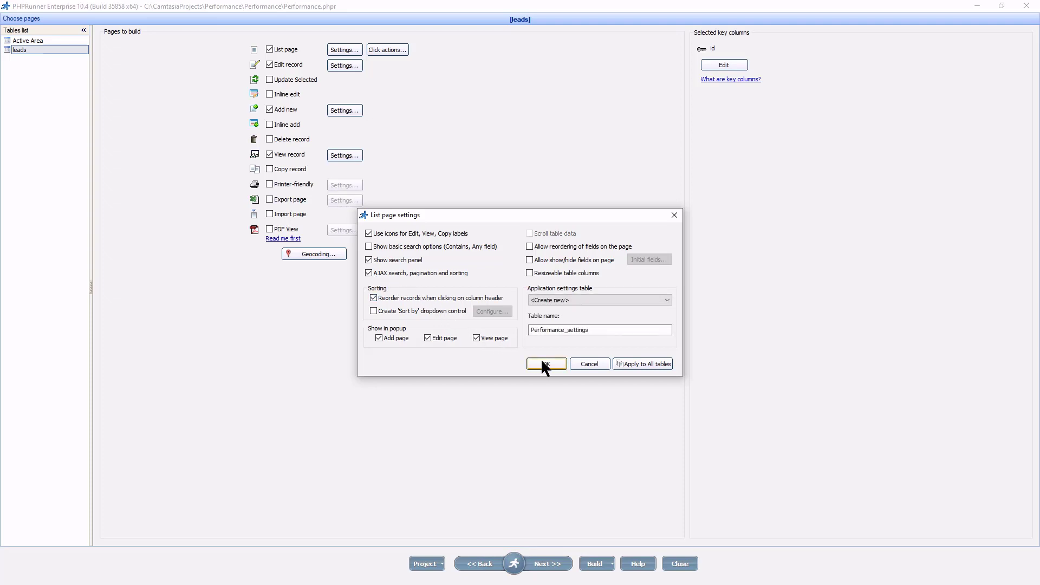
pyautogui.click(546, 363)
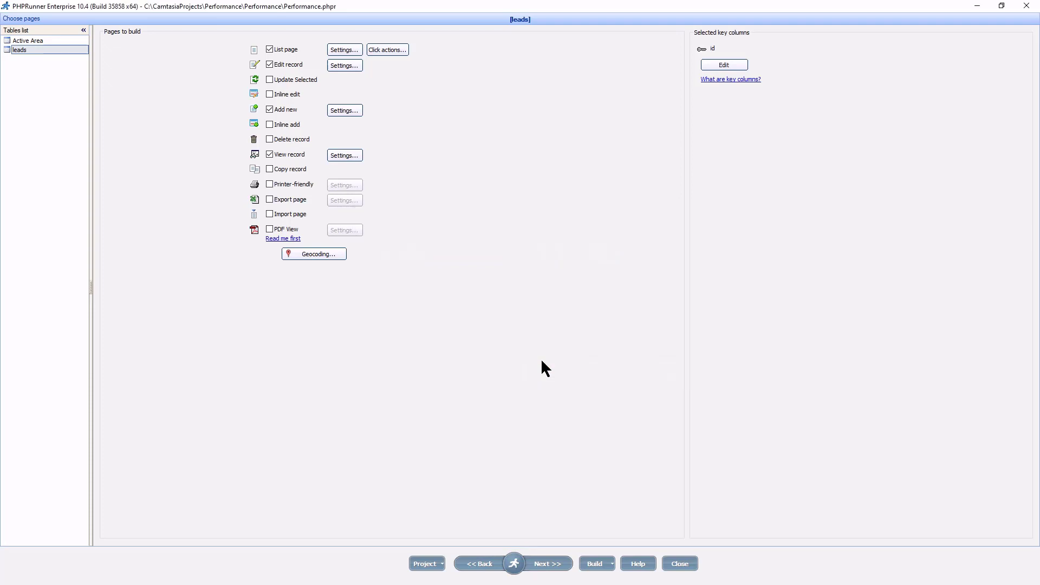
# Open the Search As settings for agent_id in Page Designer's search_panel.
pyautogui.click(547, 563)
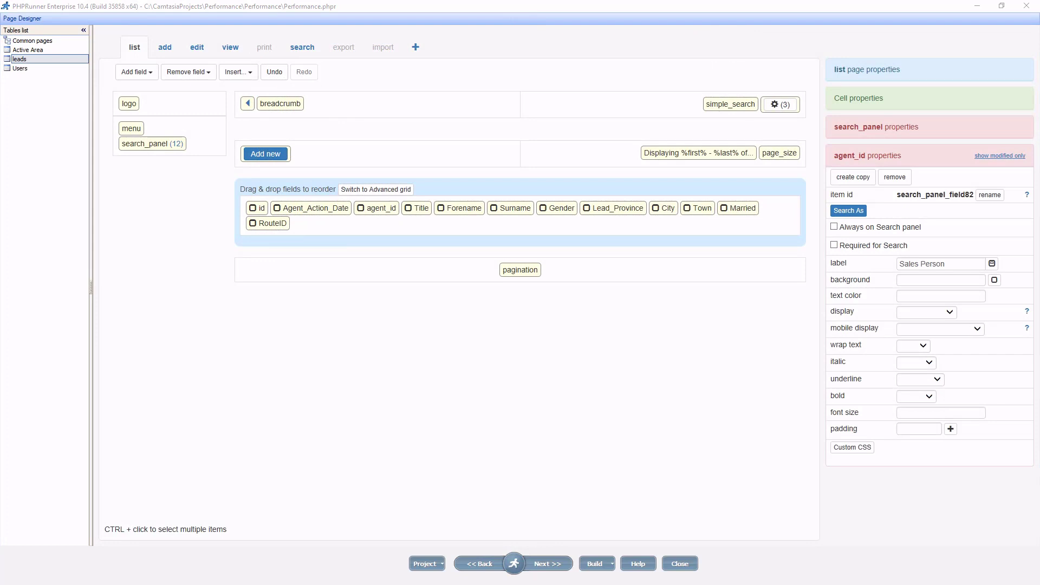
pyautogui.moveTo(141, 512)
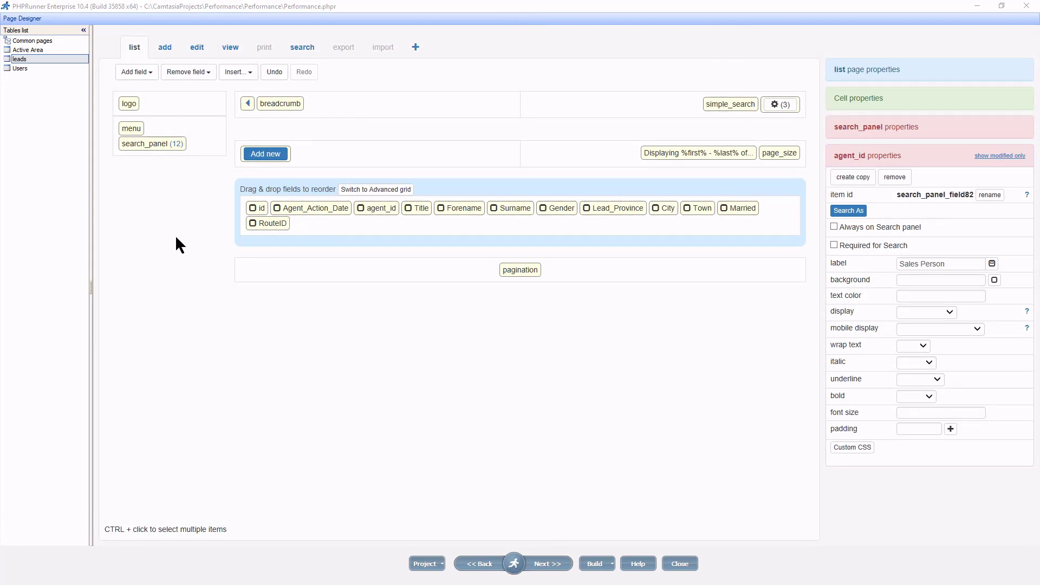
pyautogui.moveTo(186, 245)
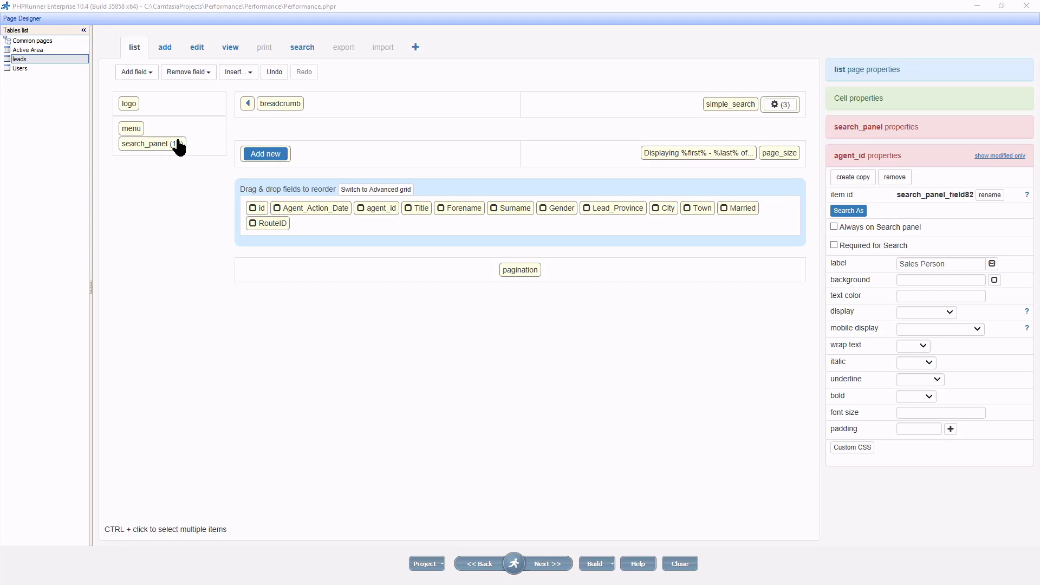
pyautogui.click(145, 143)
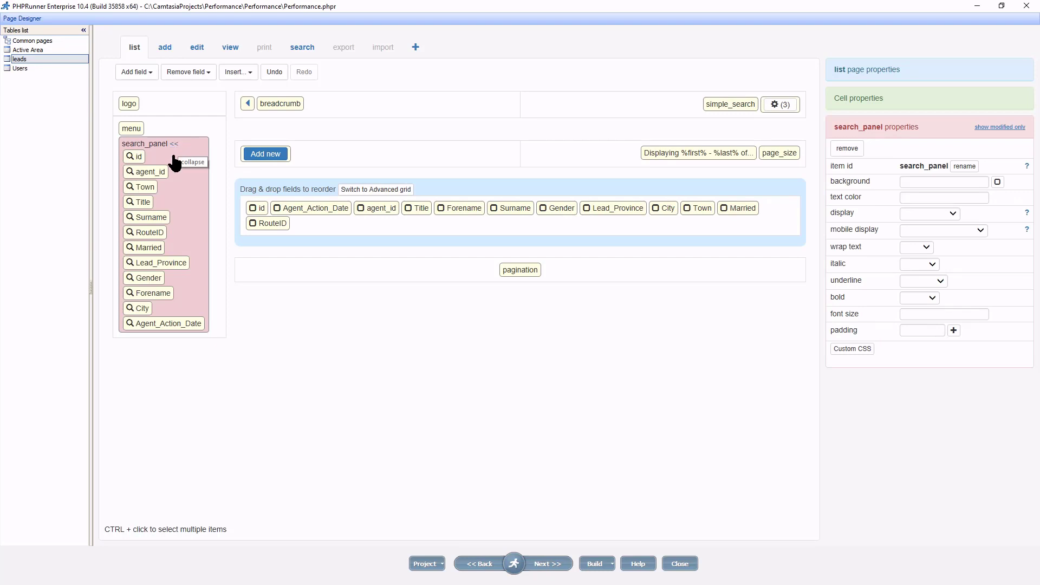
pyautogui.click(145, 171)
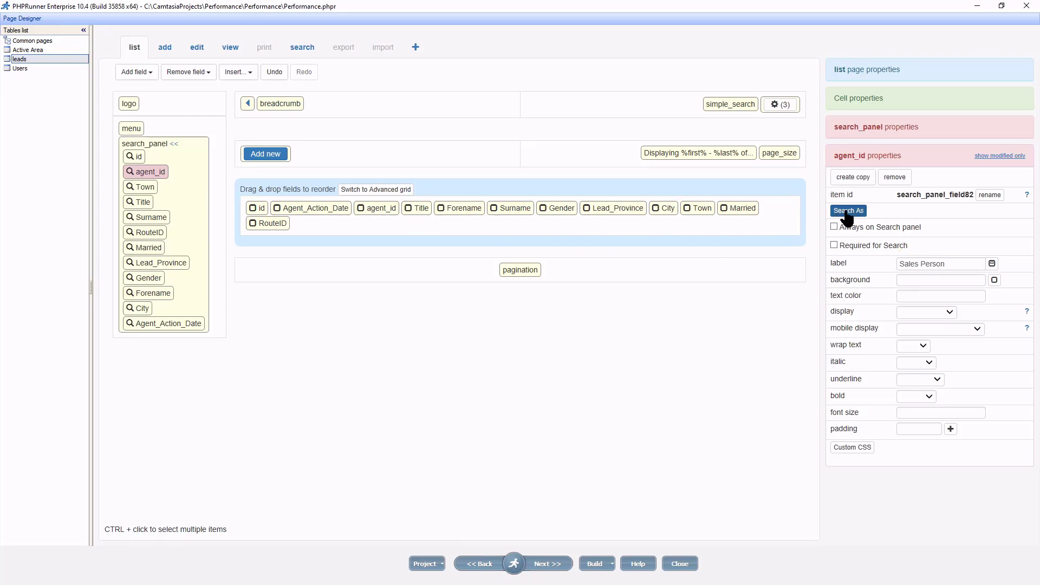
pyautogui.click(848, 210)
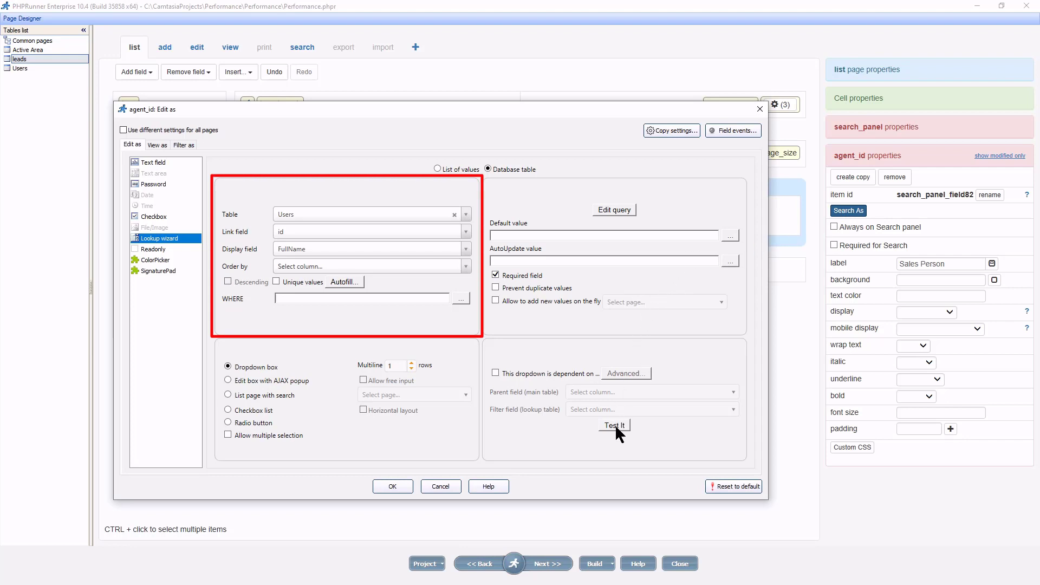
# Change the agent_id search control from a dropdown to an Edit box with AJAX popup.
pyautogui.click(613, 425)
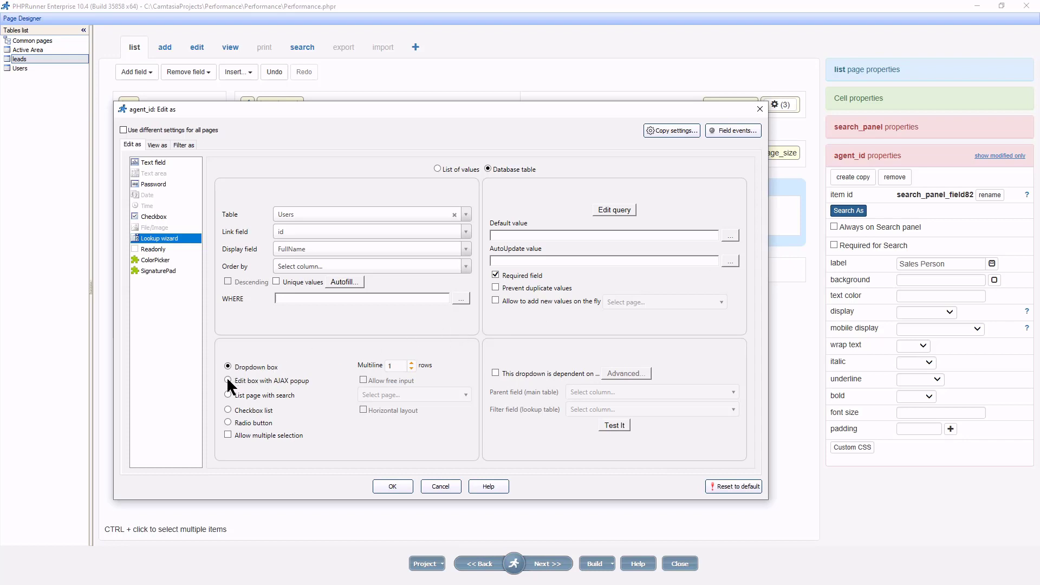
pyautogui.click(227, 381)
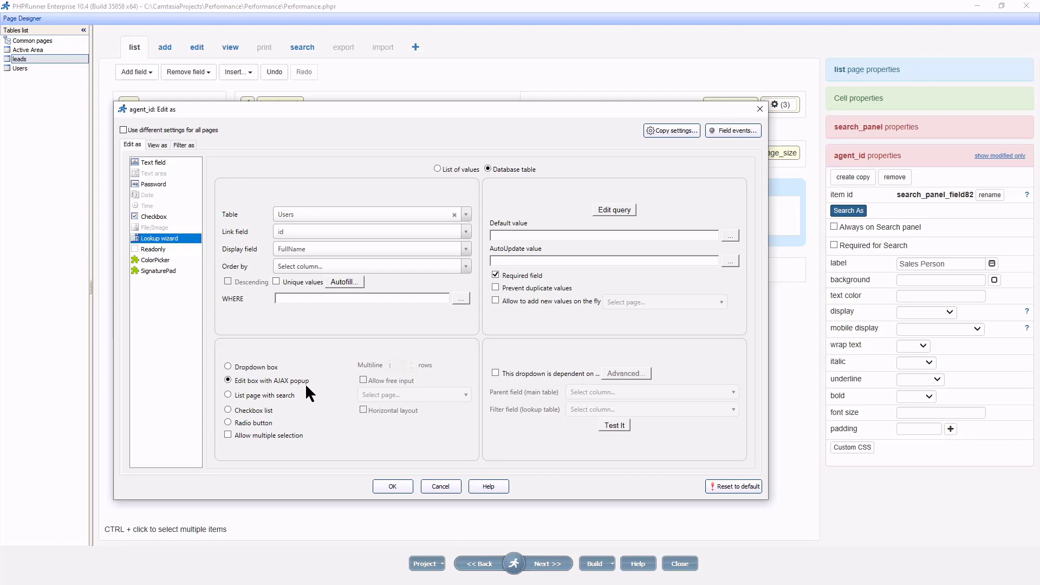
pyautogui.moveTo(335, 428)
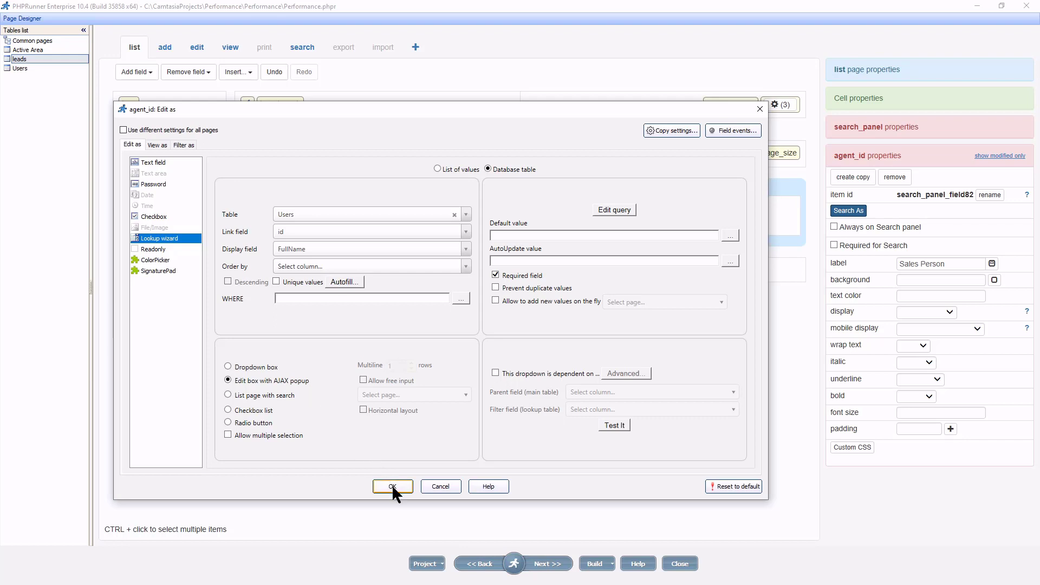
pyautogui.click(393, 486)
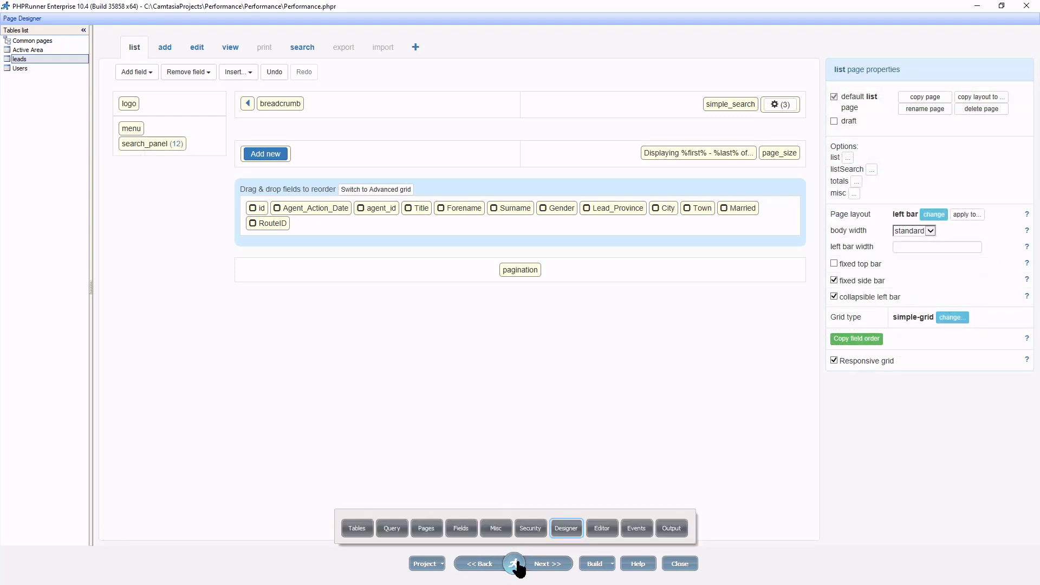
# Open the leads table's Search and Filter settings and toggle one search option checkbox.
pyautogui.click(460, 528)
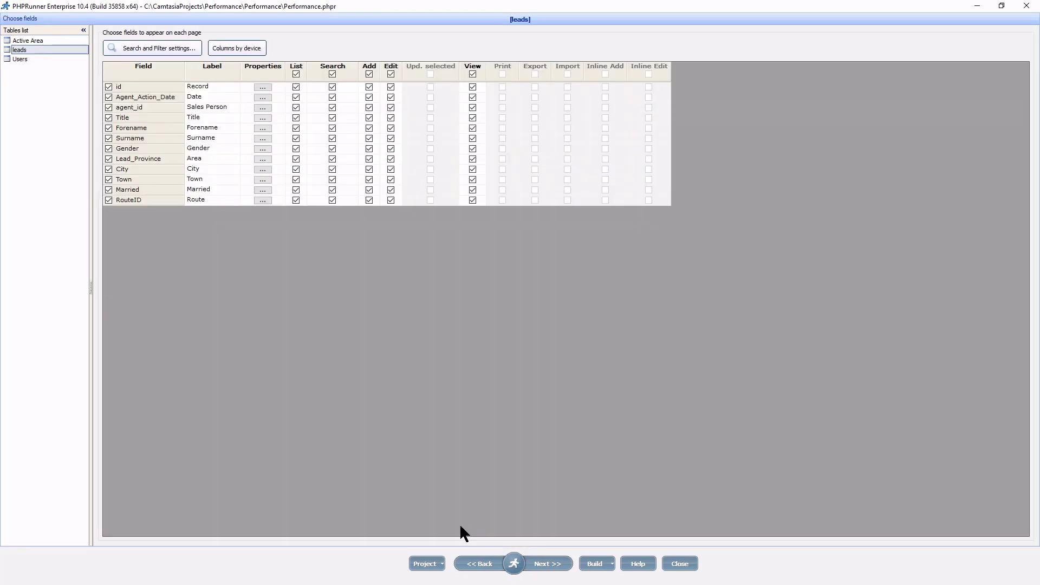
pyautogui.moveTo(184, 93)
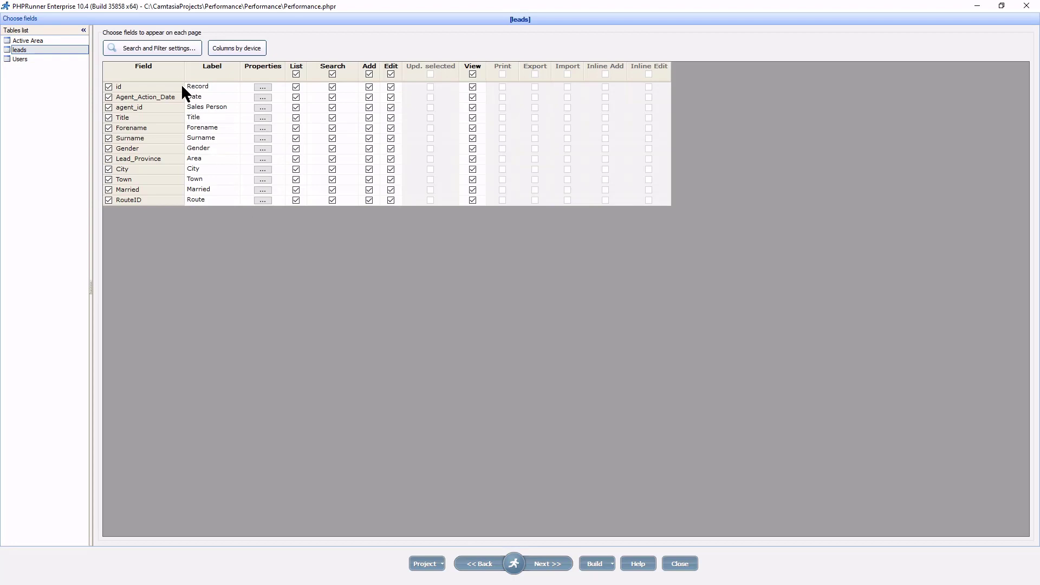
pyautogui.click(151, 47)
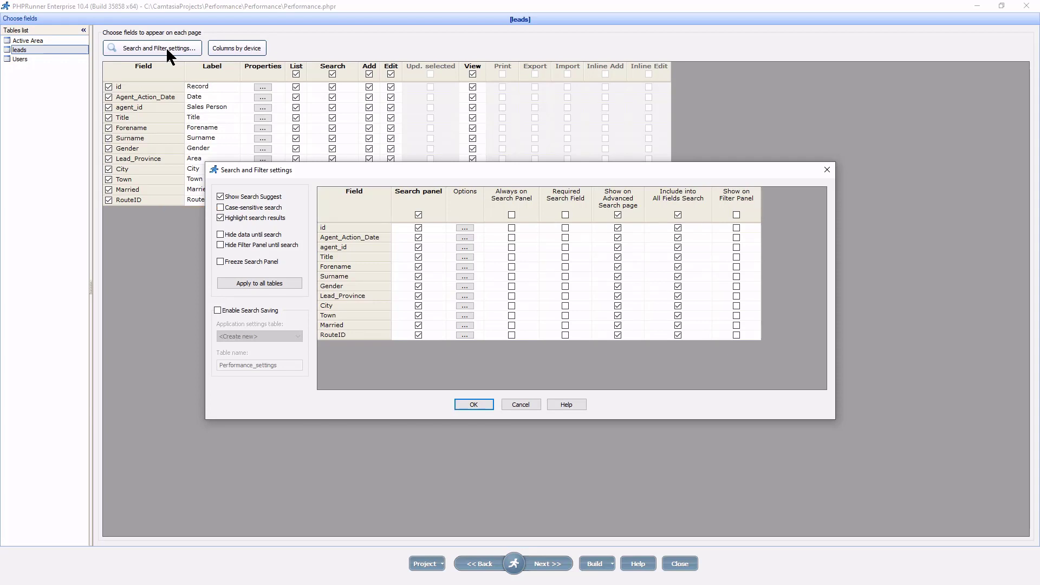
pyautogui.moveTo(171, 59)
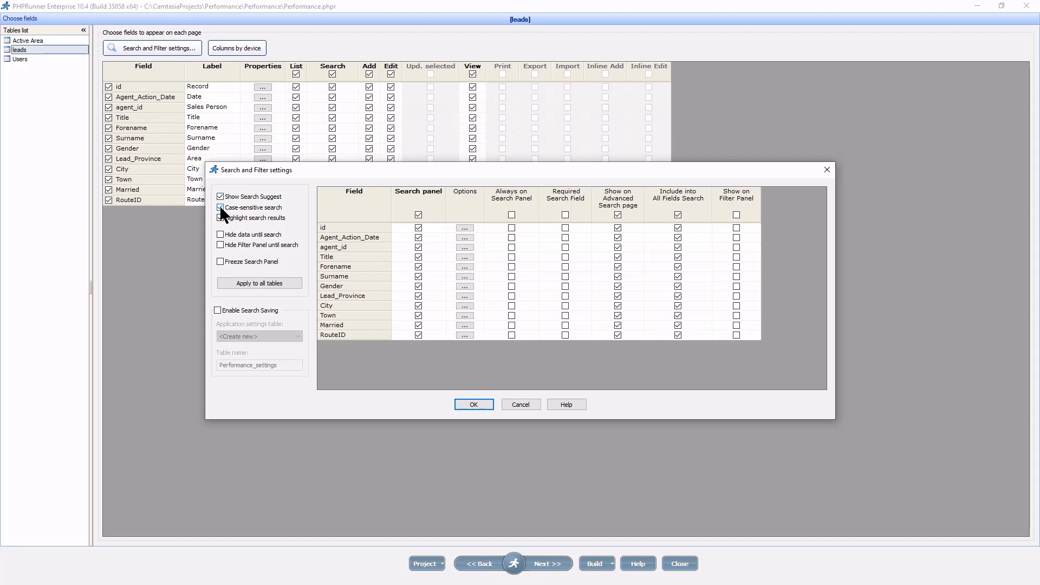
pyautogui.click(220, 208)
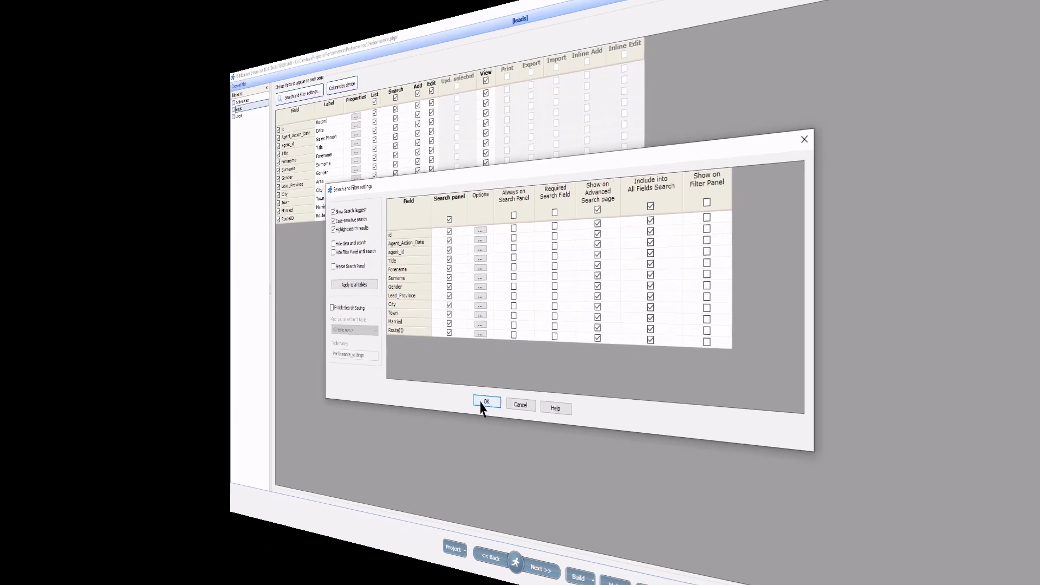
# Confirm the leads search settings and bring up the Sales page's context menu in Firefox.
pyautogui.click(485, 402)
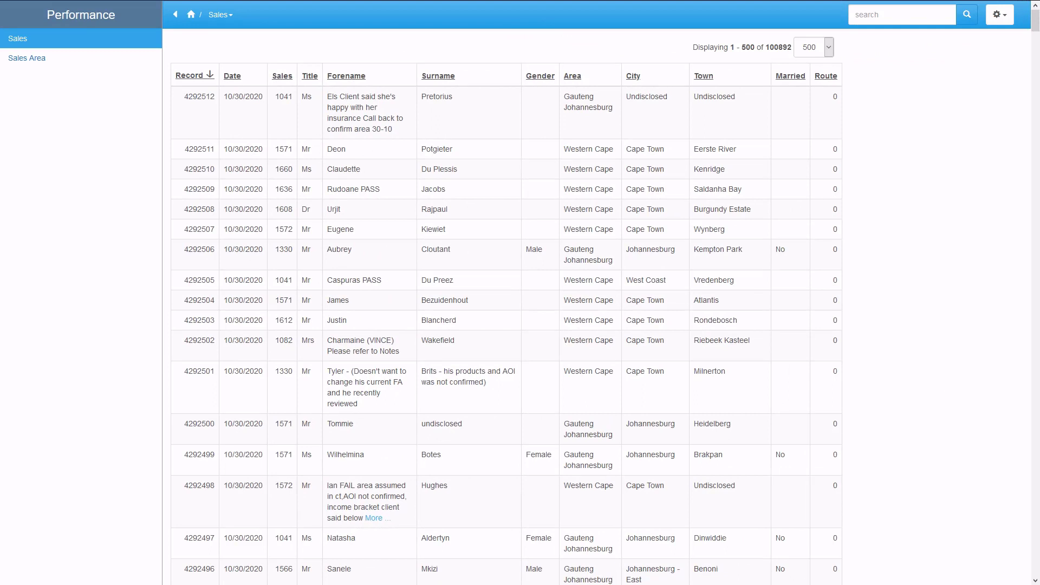
pyautogui.moveTo(154, 338)
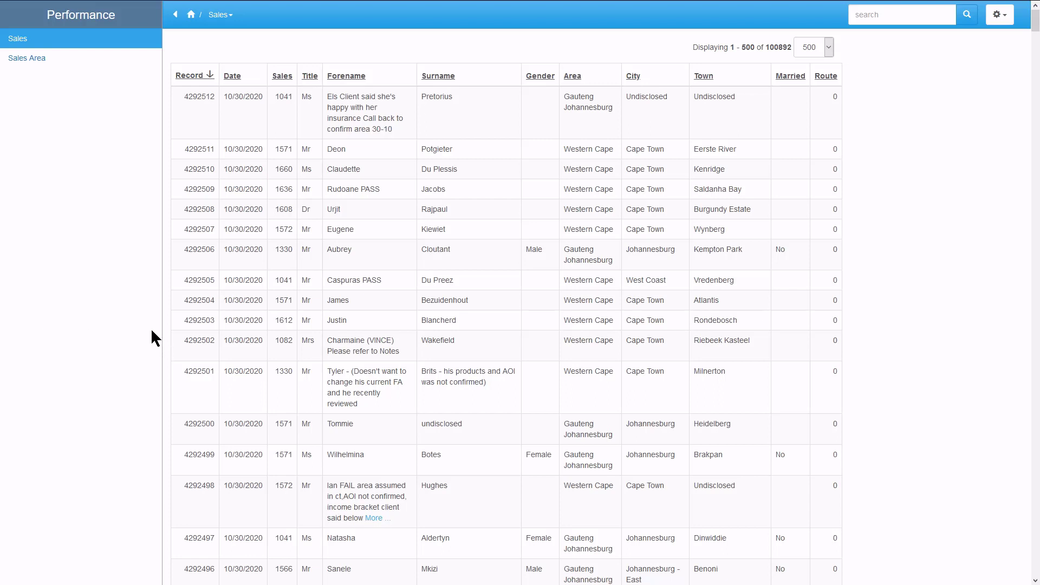
pyautogui.rightClick(199, 338)
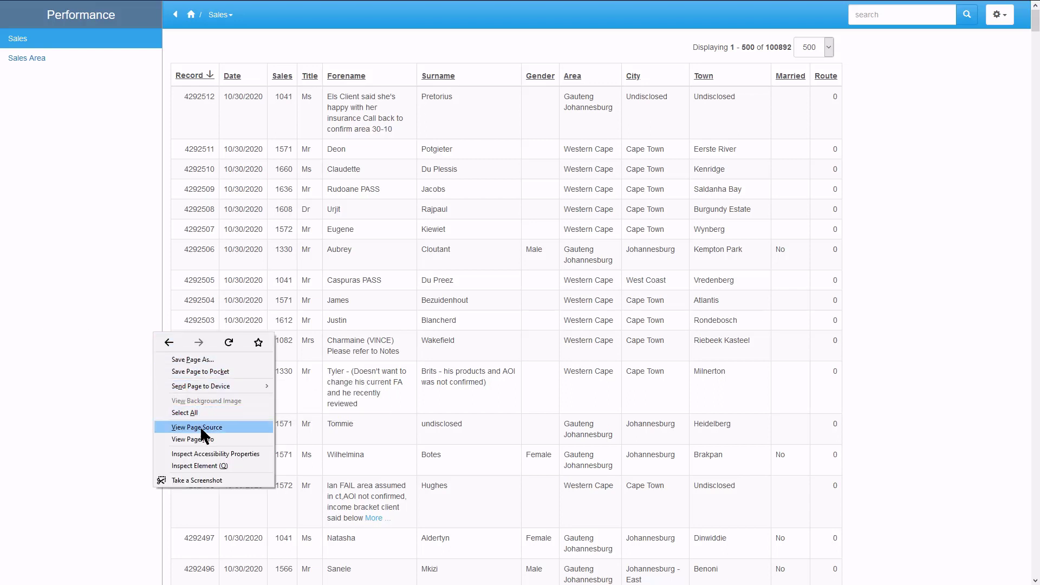
# Inspect the Sales page in DevTools and view the main document's ~2515 ms load timing.
pyautogui.click(198, 464)
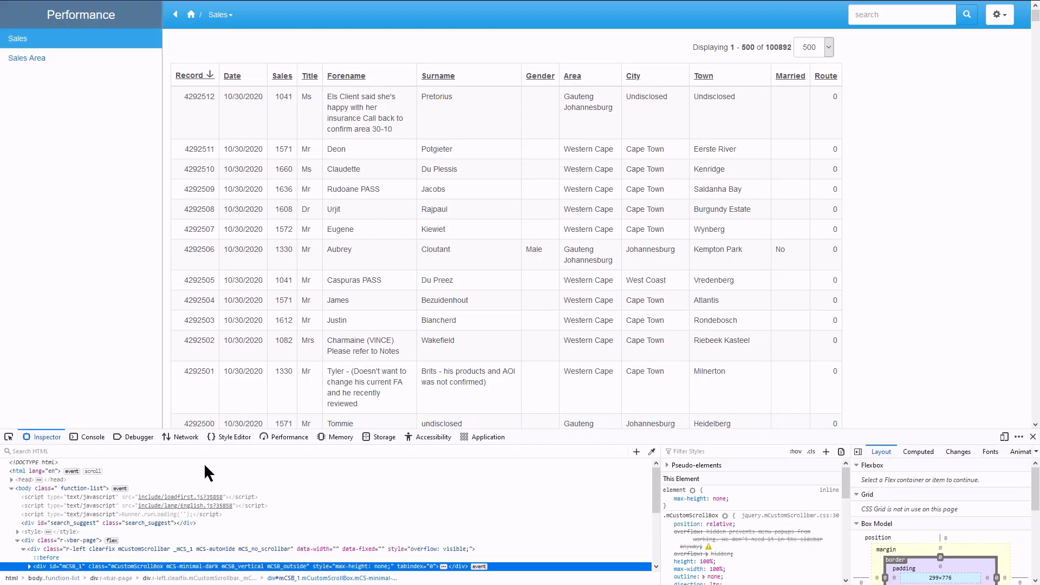
pyautogui.moveTo(185, 441)
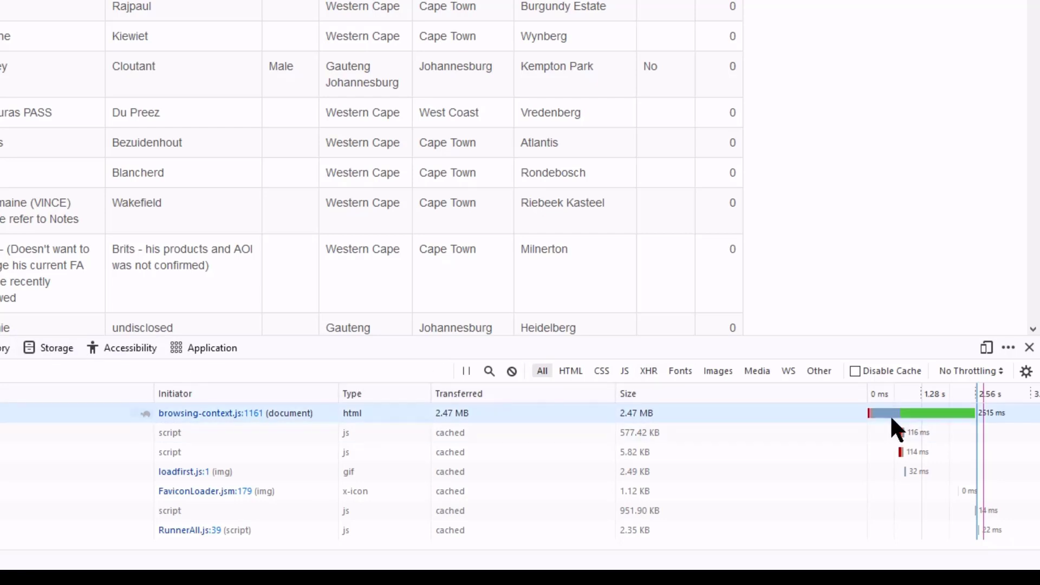
pyautogui.click(236, 412)
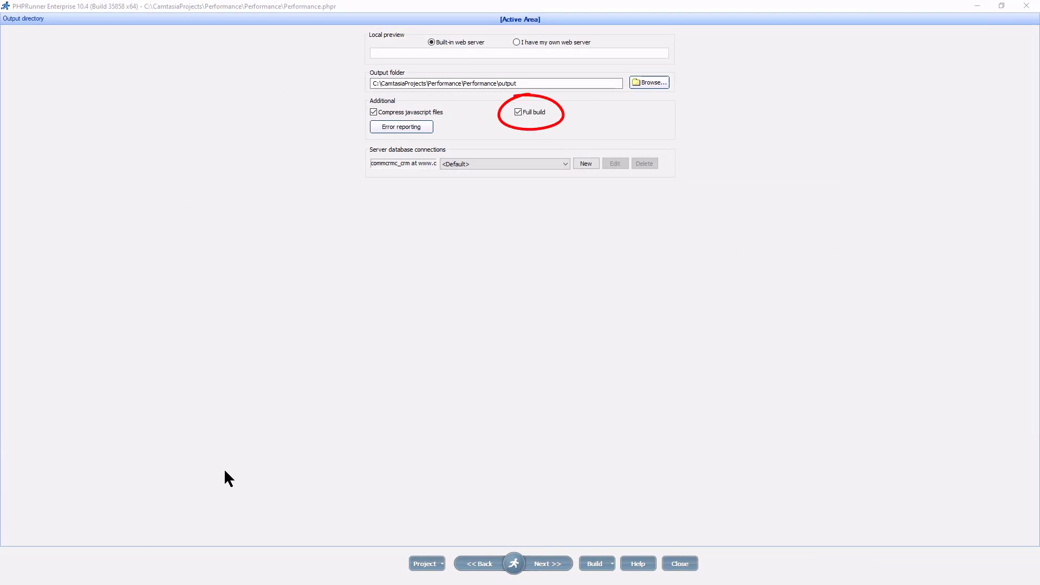
pyautogui.moveTo(516, 551)
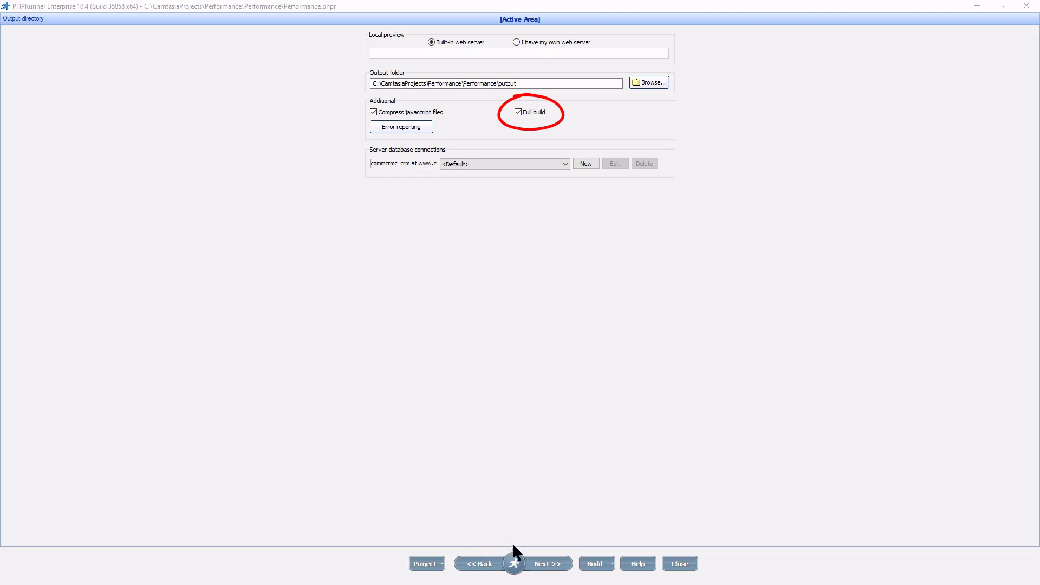
# Run a full build of the Performance project until the success page appears.
pyautogui.click(592, 564)
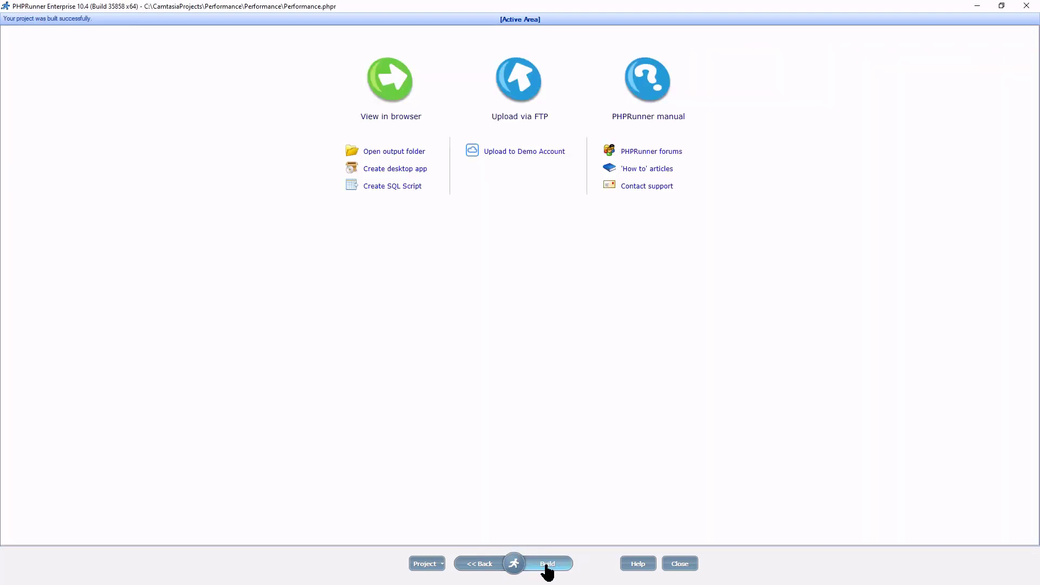
pyautogui.click(546, 563)
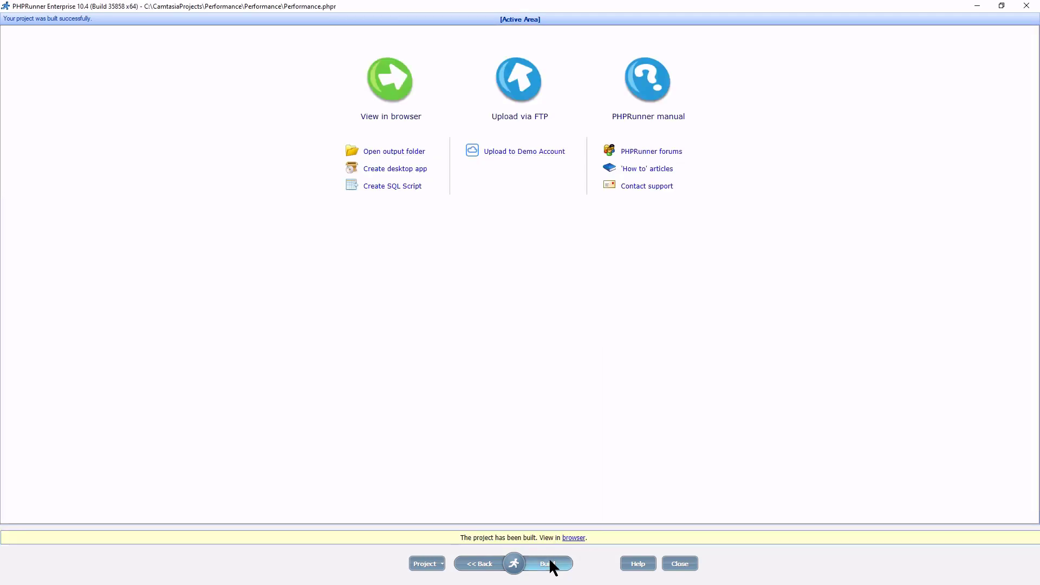
pyautogui.moveTo(875, 122)
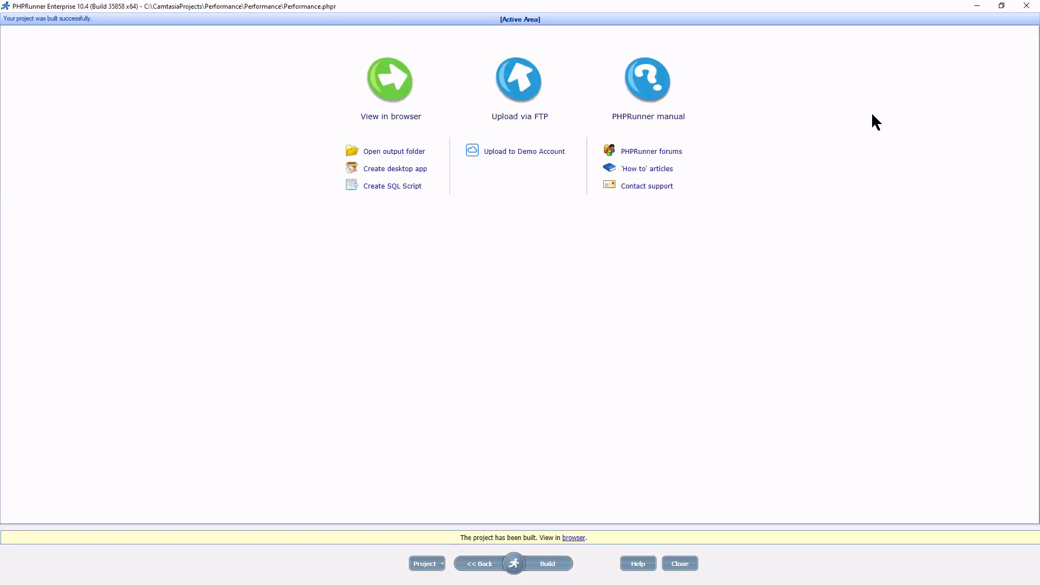
# Open output/include/appsettings.php from the project folder in Notepad++.
pyautogui.click(394, 151)
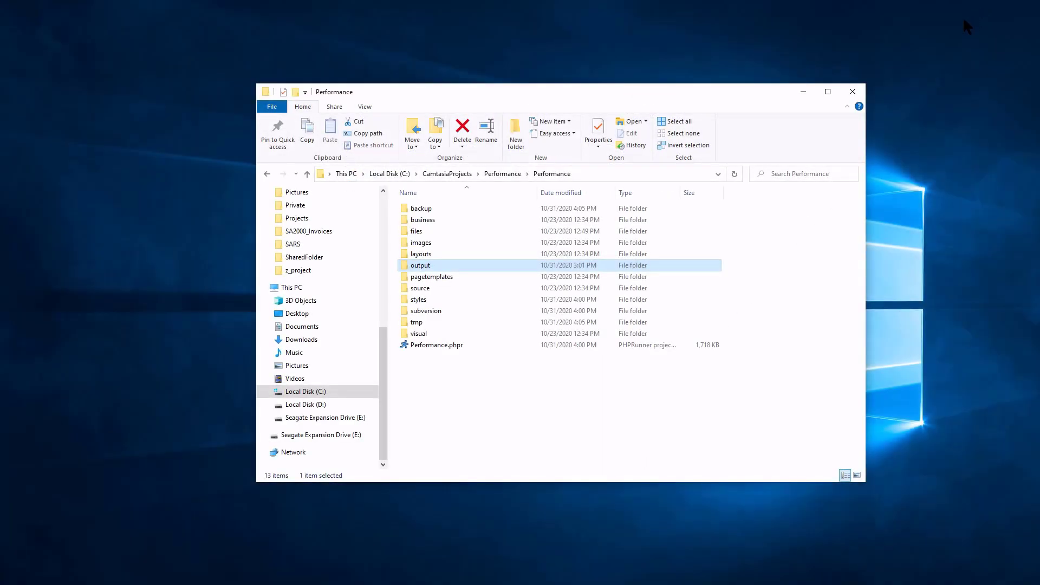
pyautogui.moveTo(428, 271)
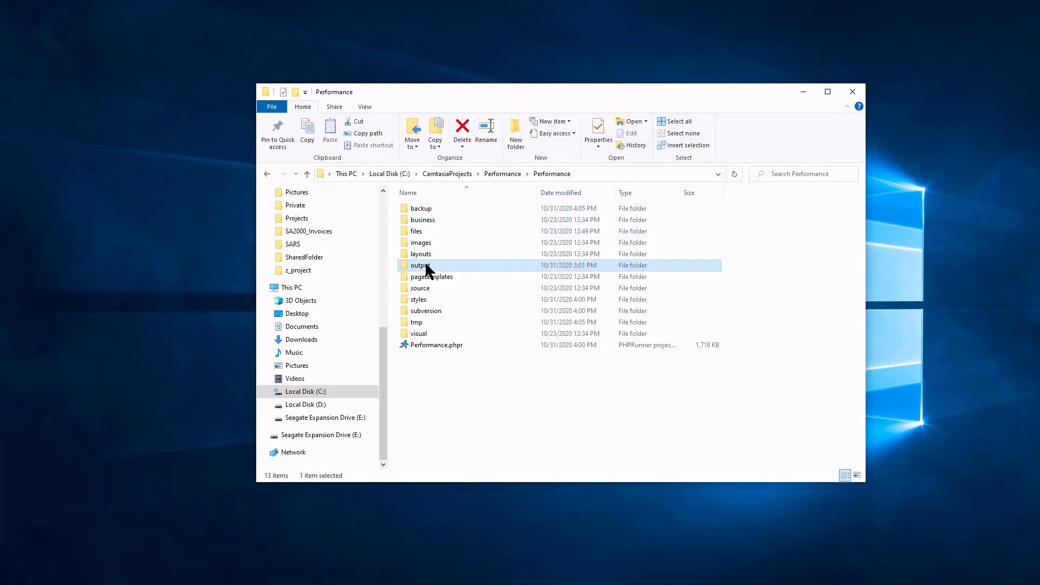
pyautogui.doubleClick(420, 265)
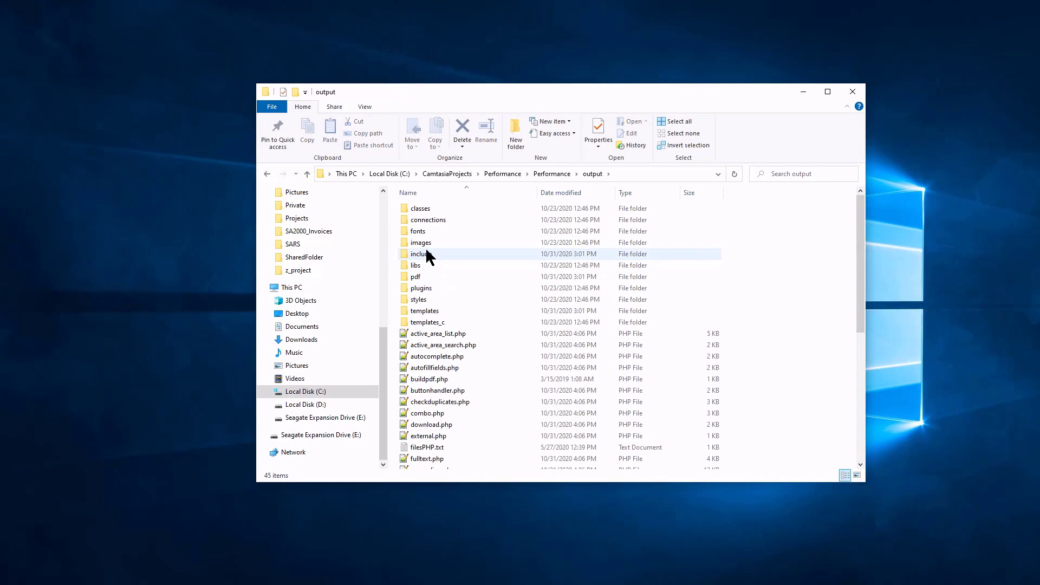
pyautogui.doubleClick(420, 253)
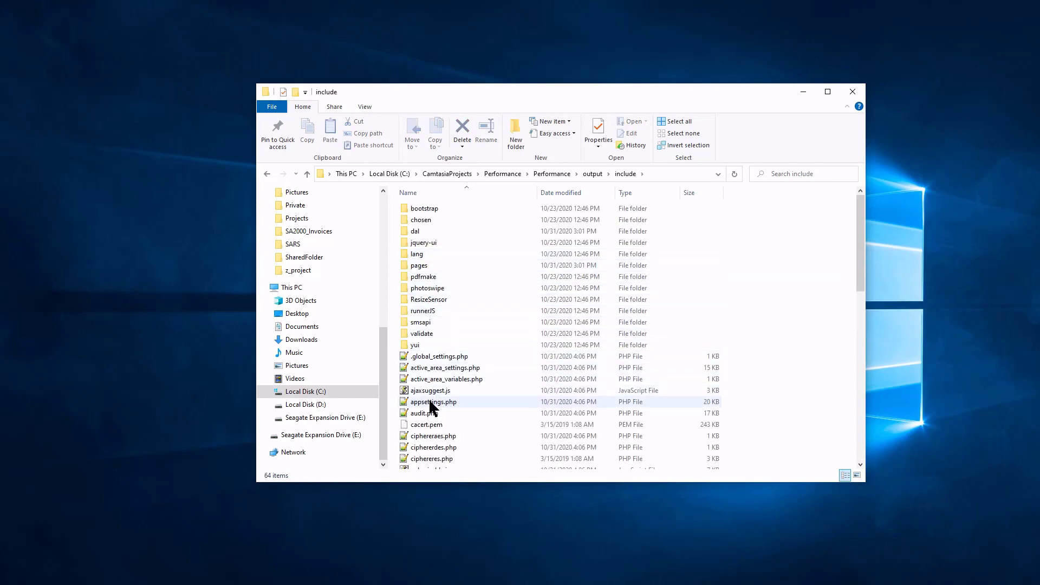
pyautogui.rightClick(432, 401)
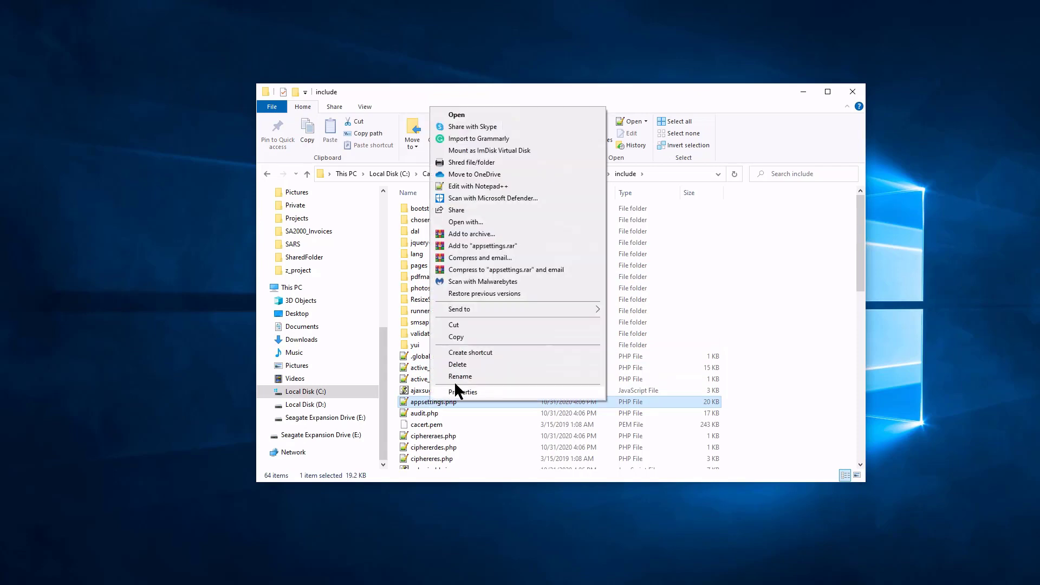
pyautogui.moveTo(469, 193)
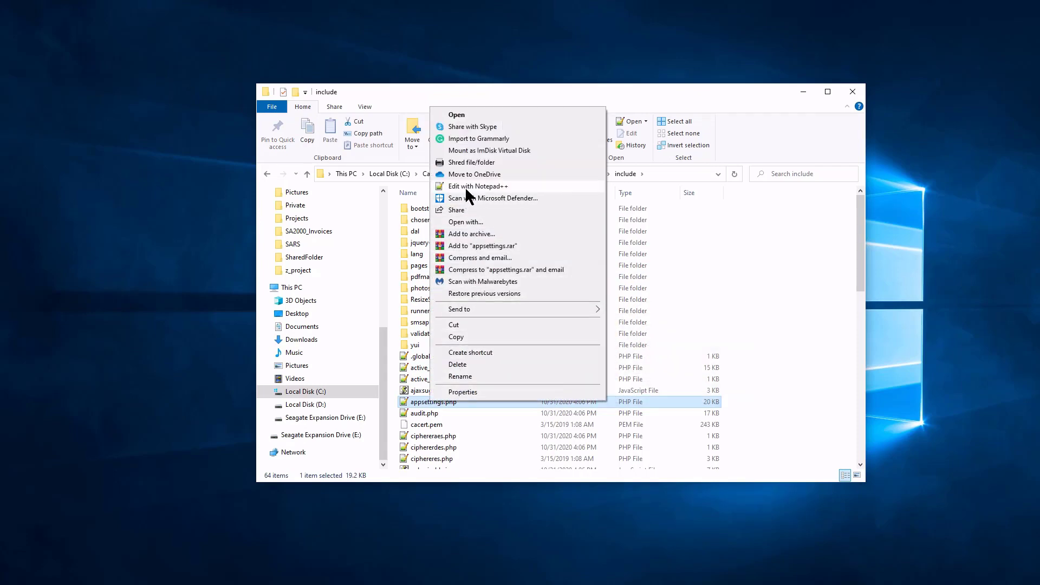
pyautogui.click(476, 186)
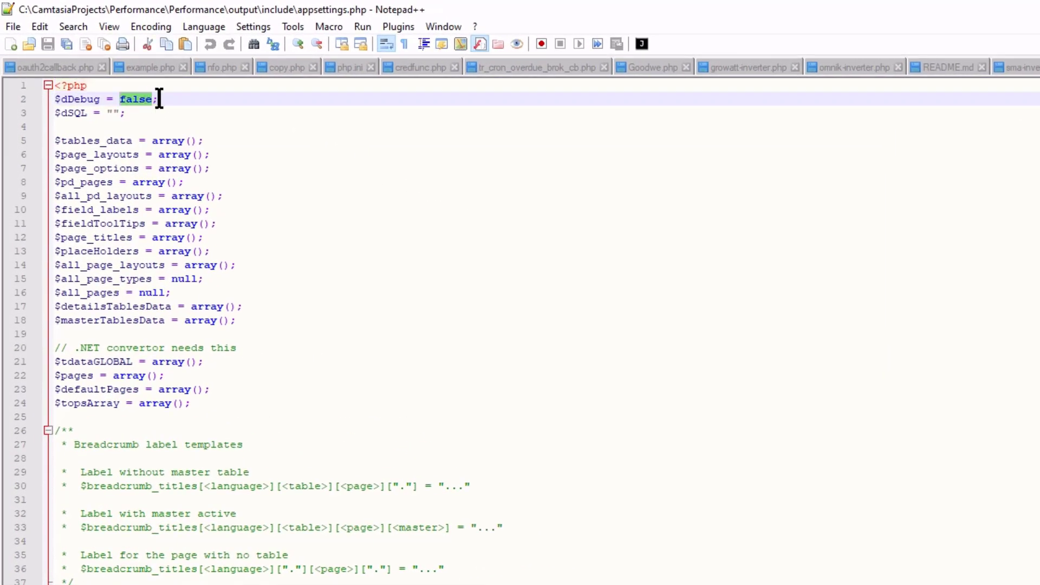
# Set $dDebug to true instead of false in appsettings.php.
pyautogui.write('tr')
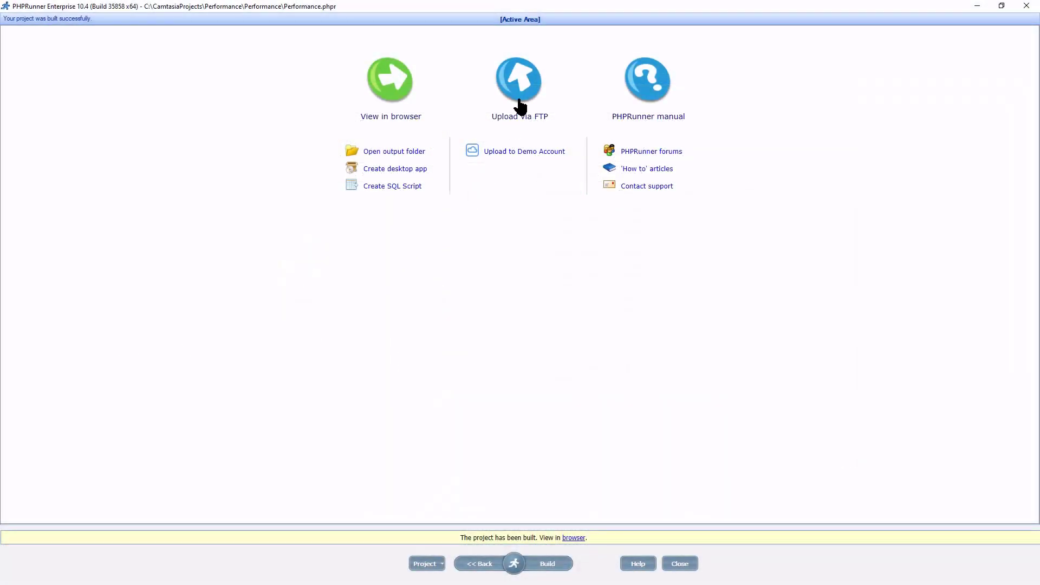
# Upload all files to the CommTst FTP server, overwriting existing files, and close when done.
pyautogui.click(520, 77)
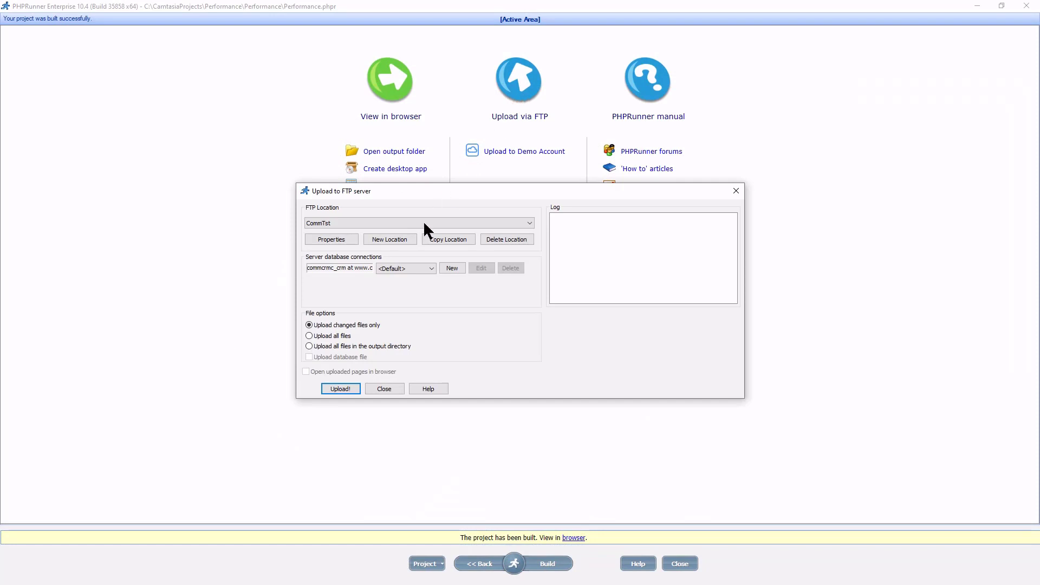
pyautogui.click(308, 336)
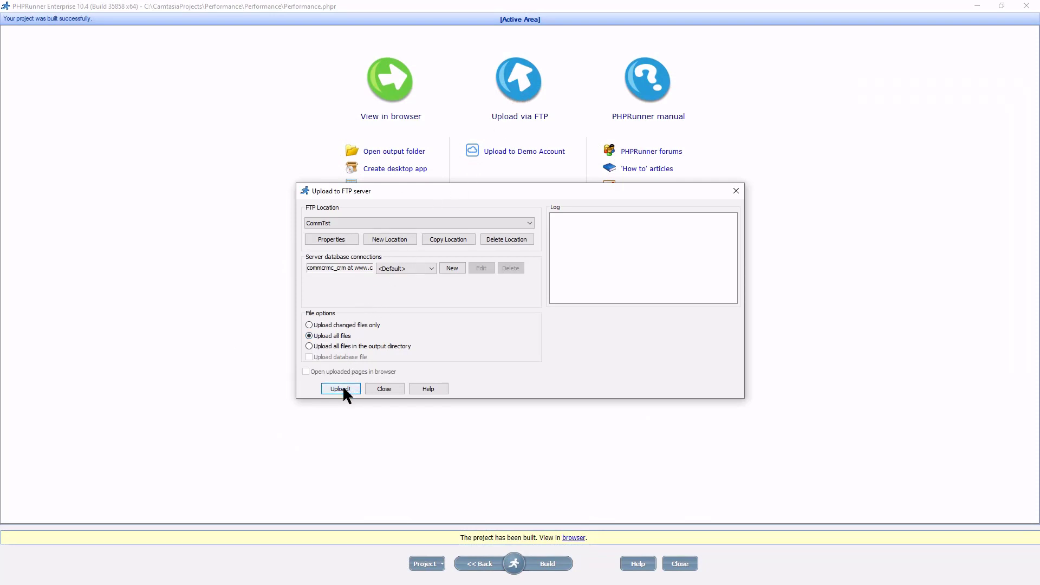
pyautogui.click(340, 389)
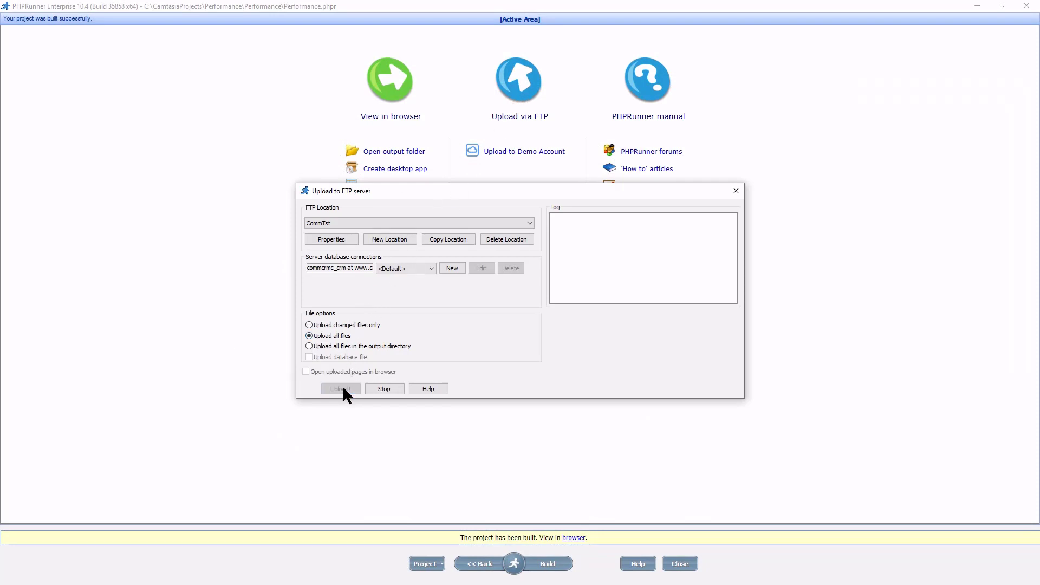
pyautogui.click(340, 389)
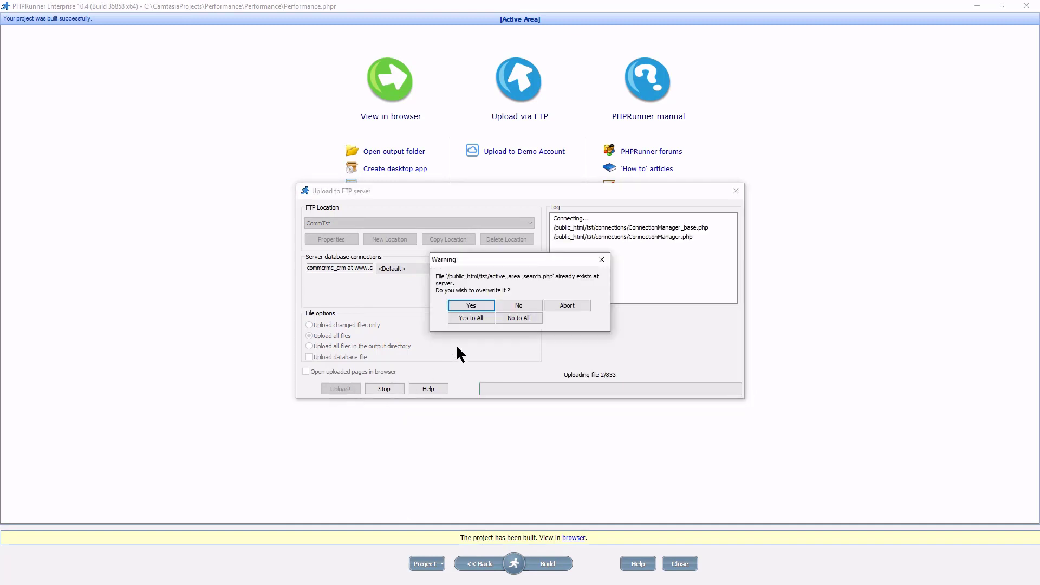
pyautogui.click(470, 318)
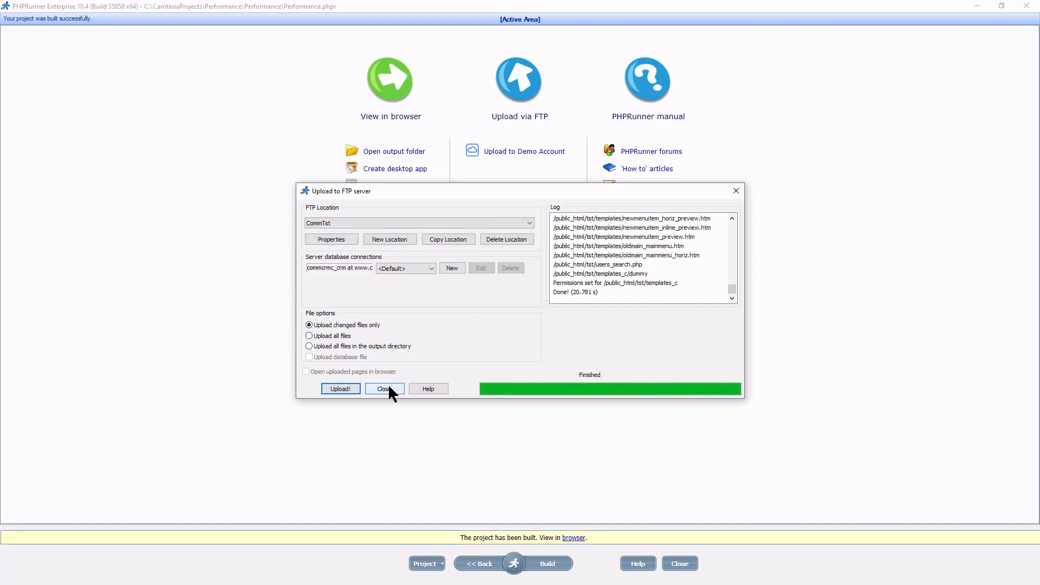
pyautogui.click(383, 389)
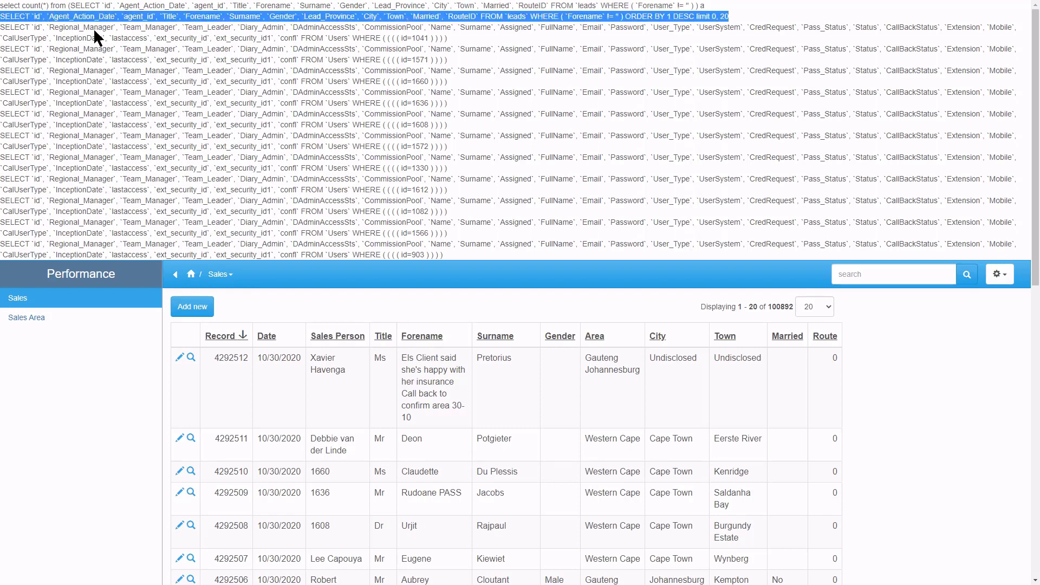
# Copy the paged leads debug query (SELECT ... LIMIT 0, 20) from the Sales page.
pyautogui.rightClick(96, 37)
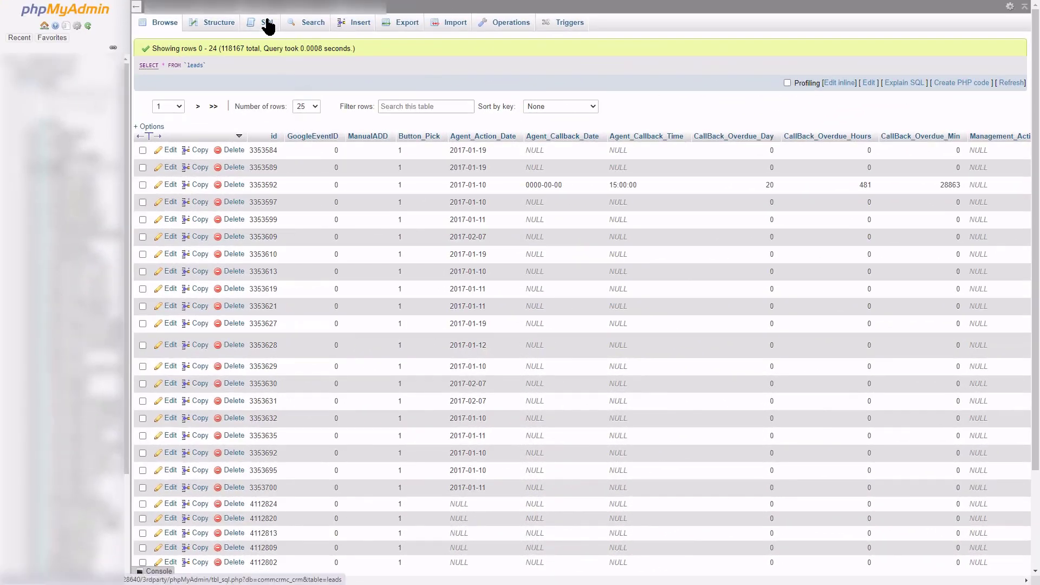
# Run the copied leads query in phpMyAdmin's SQL tab with LIMIT 0, 500.
pyautogui.click(268, 22)
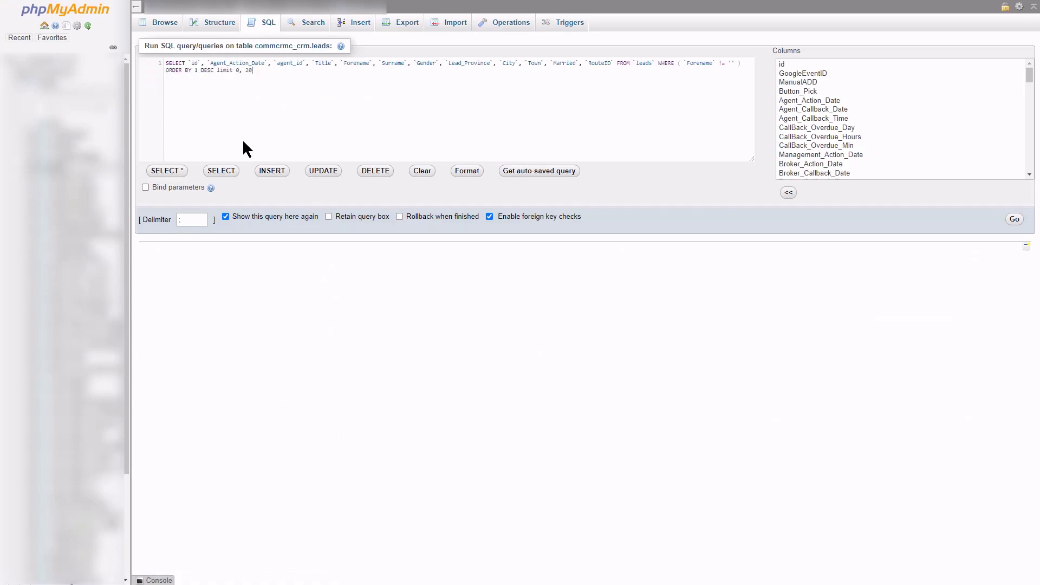
pyautogui.moveTo(317, 104)
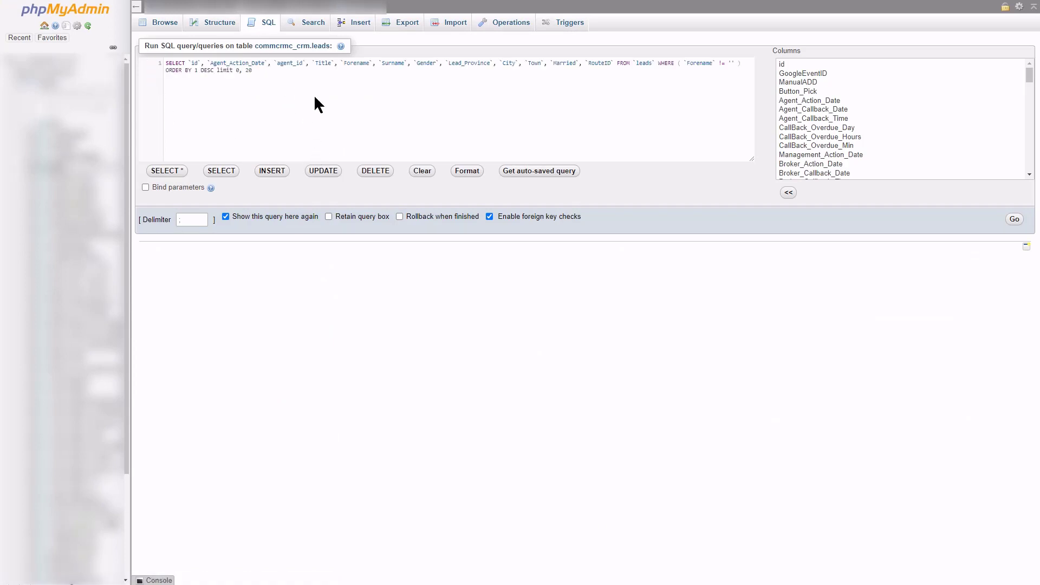
pyautogui.write('5')
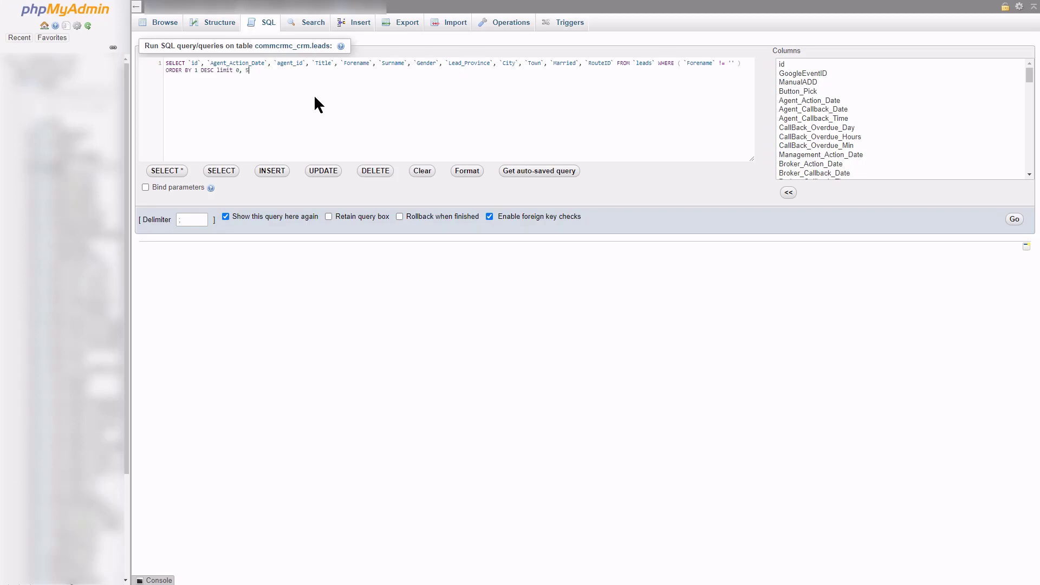
pyautogui.write('00')
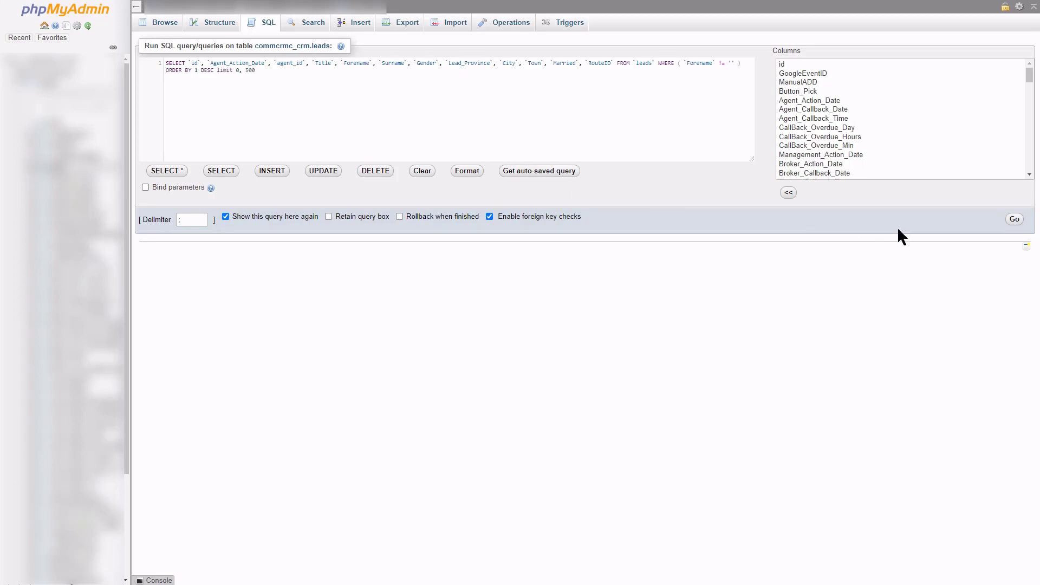
pyautogui.click(1013, 219)
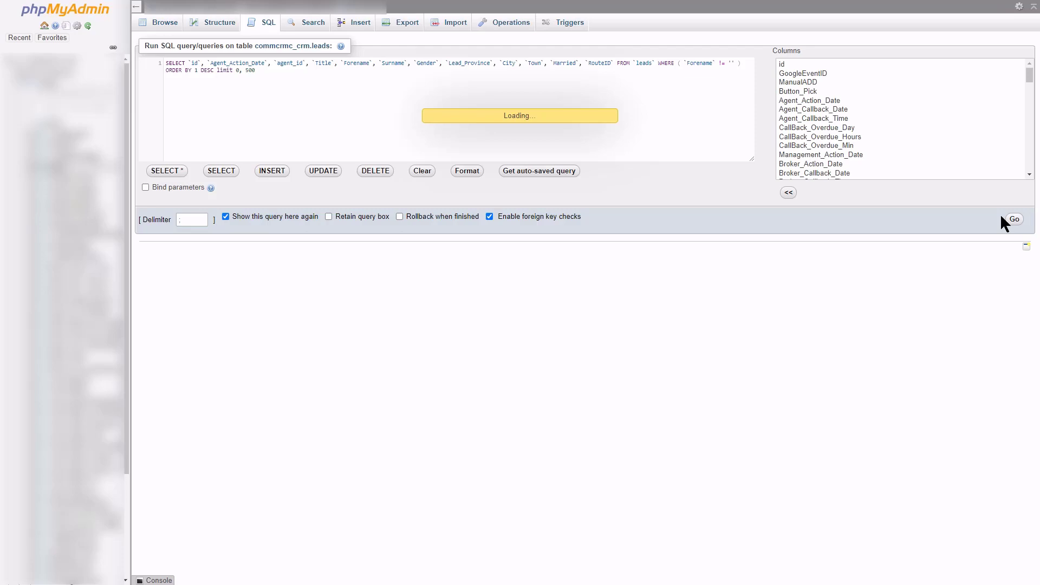
pyautogui.click(1013, 218)
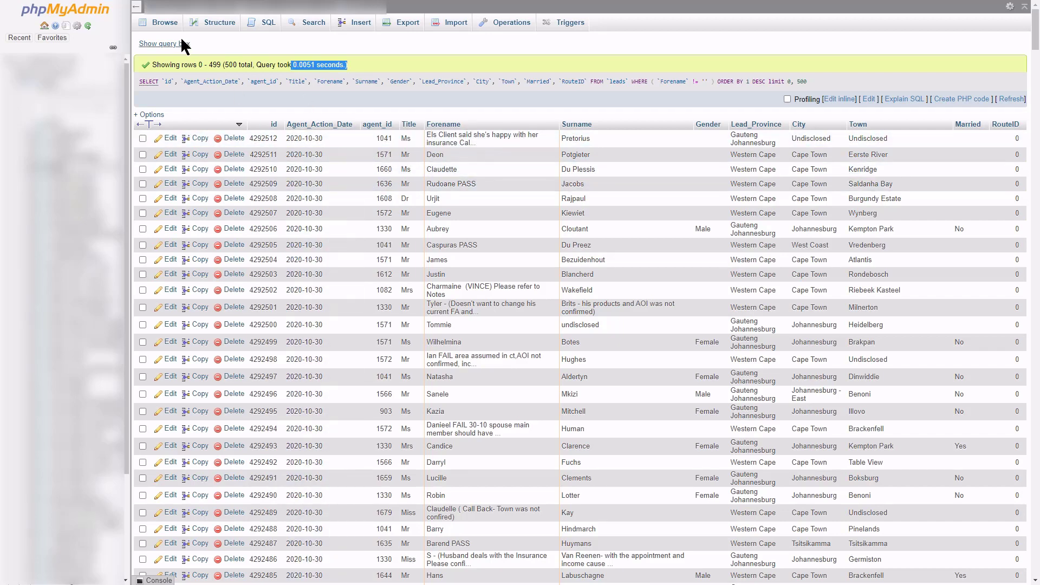
# Reopen the query box and re-run the leads query limited to 20 rows.
pyautogui.click(160, 44)
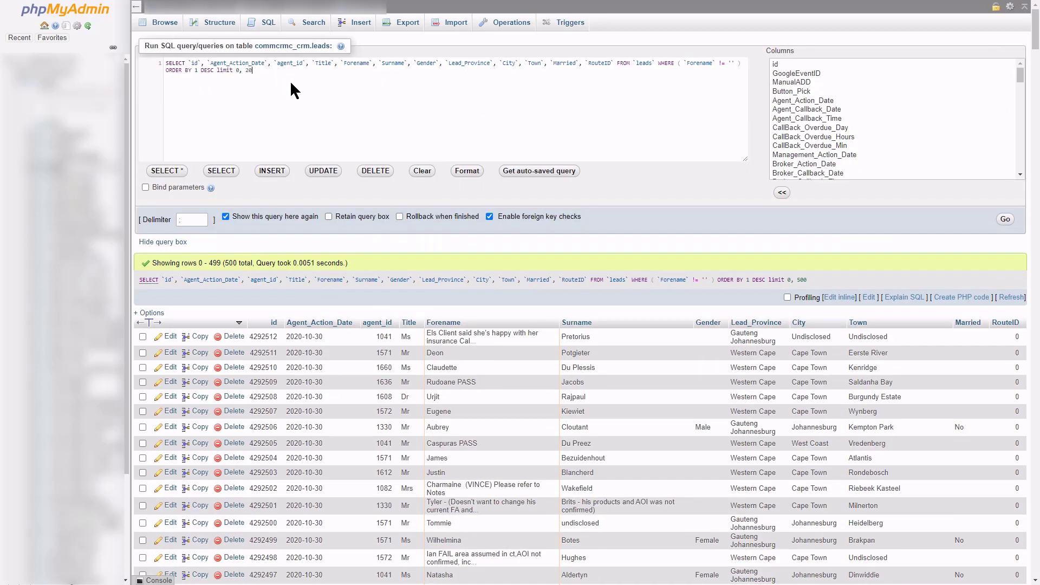
pyautogui.click(1004, 219)
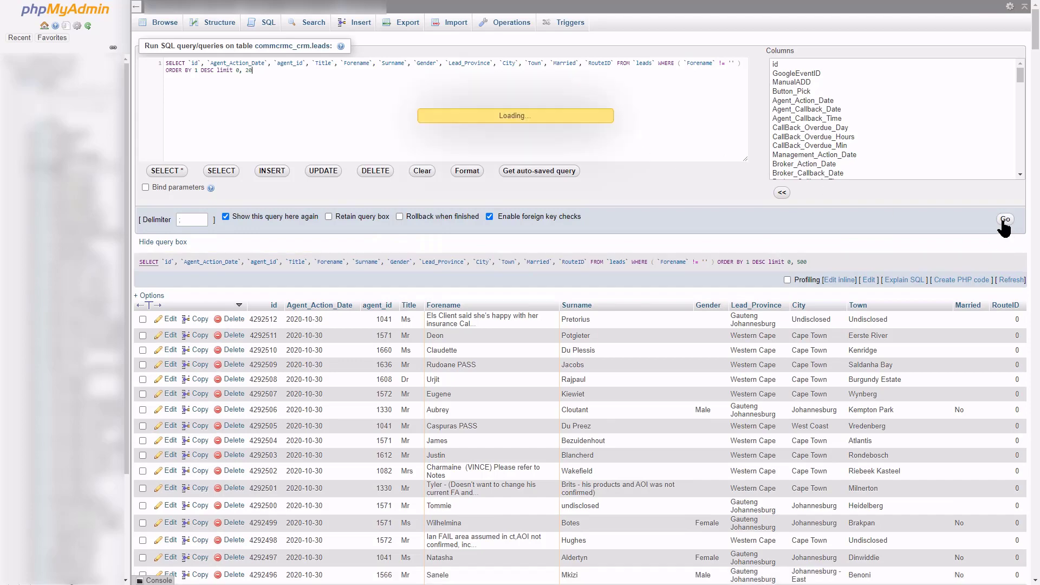
pyautogui.click(1005, 219)
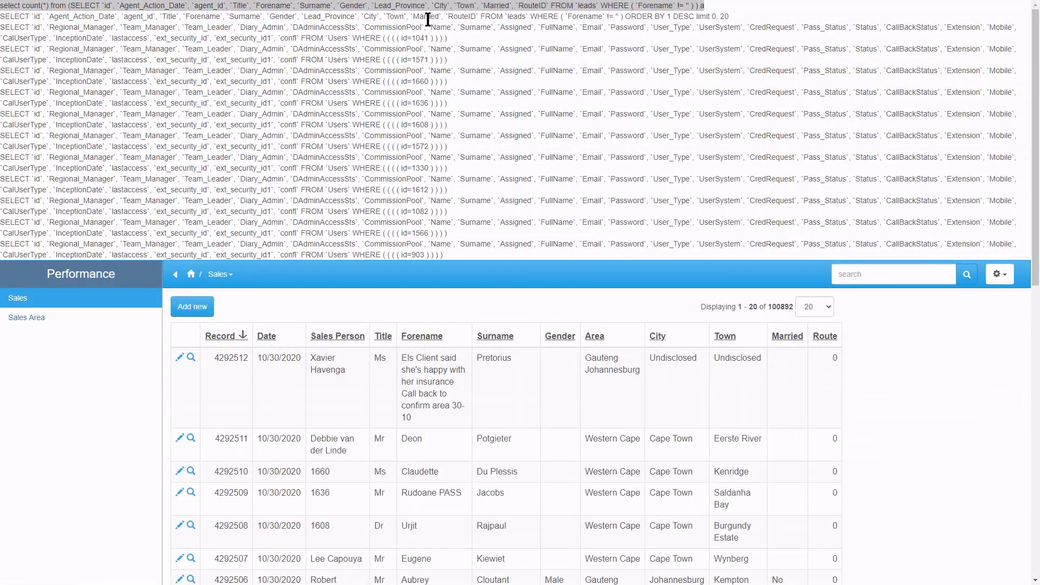
# Copy the Sales page's select count(*) debug query from its context menu.
pyautogui.rightClick(427, 19)
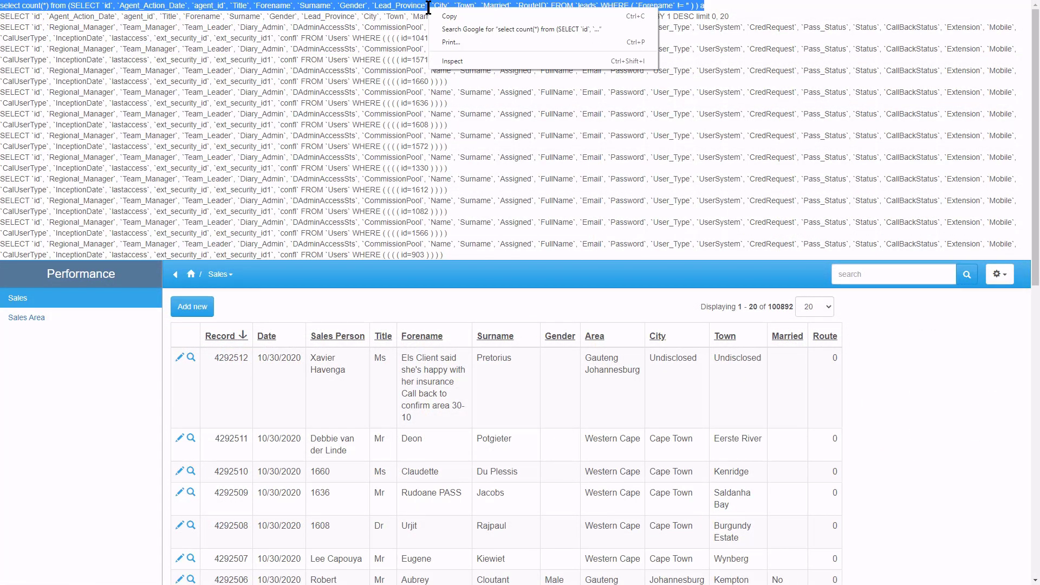
pyautogui.click(447, 20)
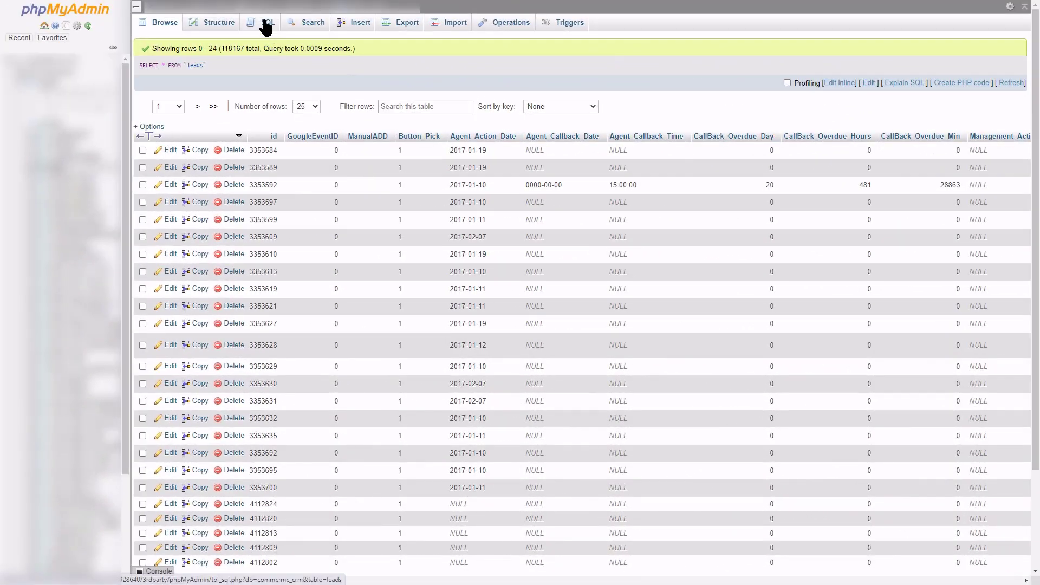
# Run the count(*) query in phpMyAdmin's SQL tab, getting 100,892 in 0.1581 seconds.
pyautogui.click(268, 22)
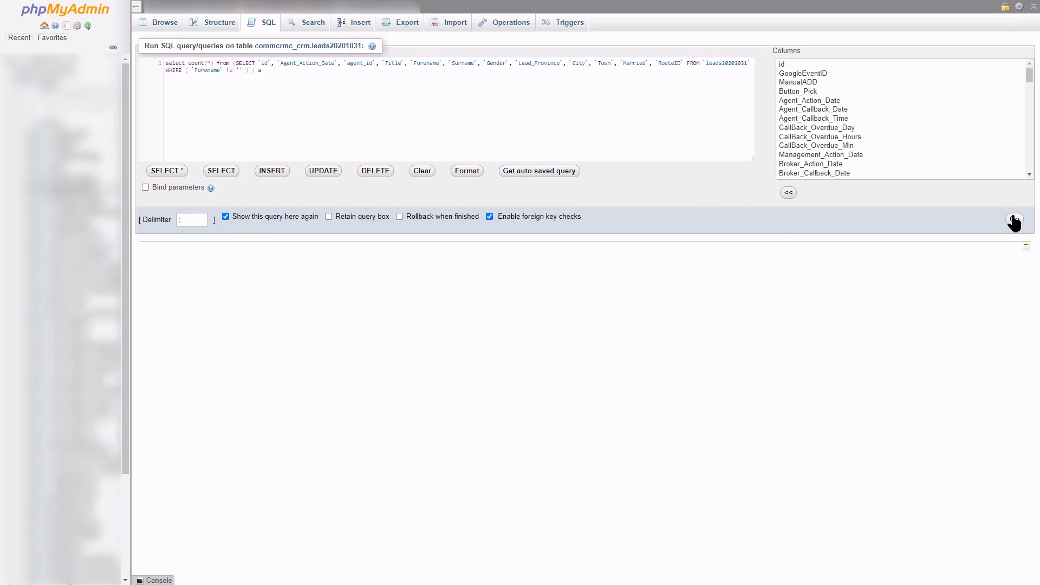
pyautogui.click(1014, 222)
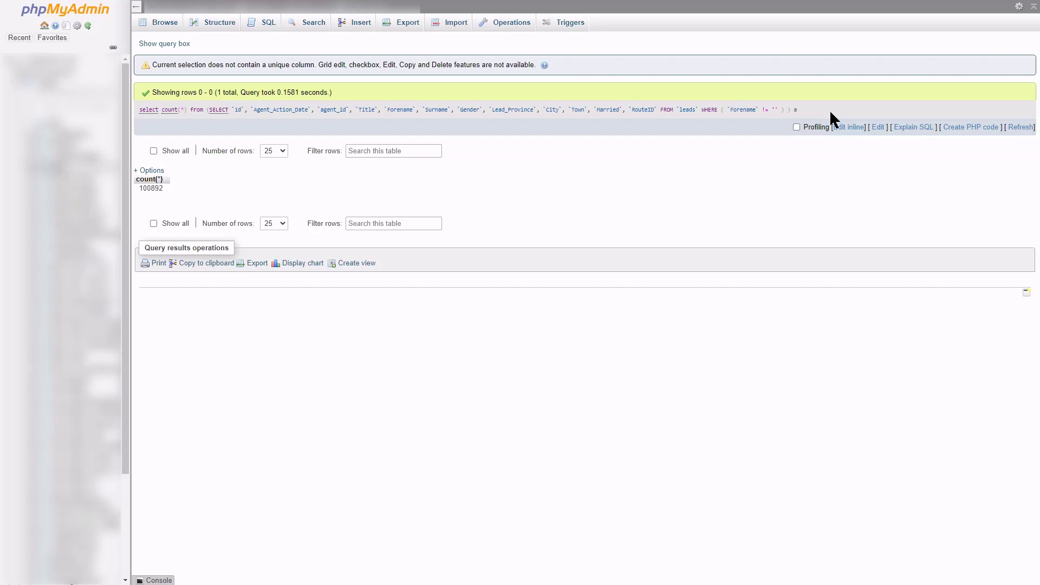
pyautogui.click(268, 22)
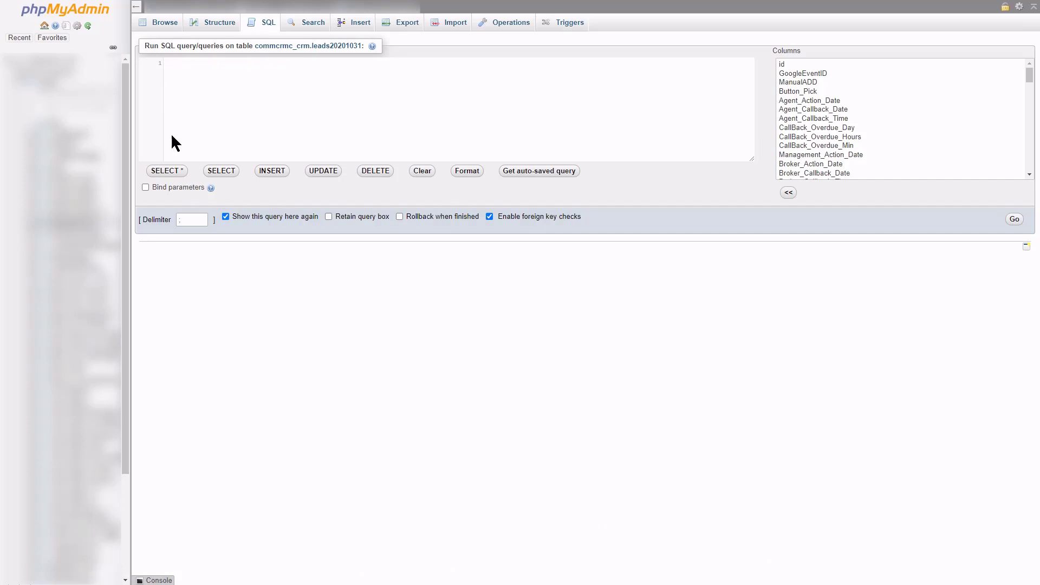
# Run CREATE INDEX Forename ON leads20201031 (Forename(20)) in the SQL editor.
pyautogui.write('CREATE INDEX Forename ON leads20201031 ( Forename (20));')
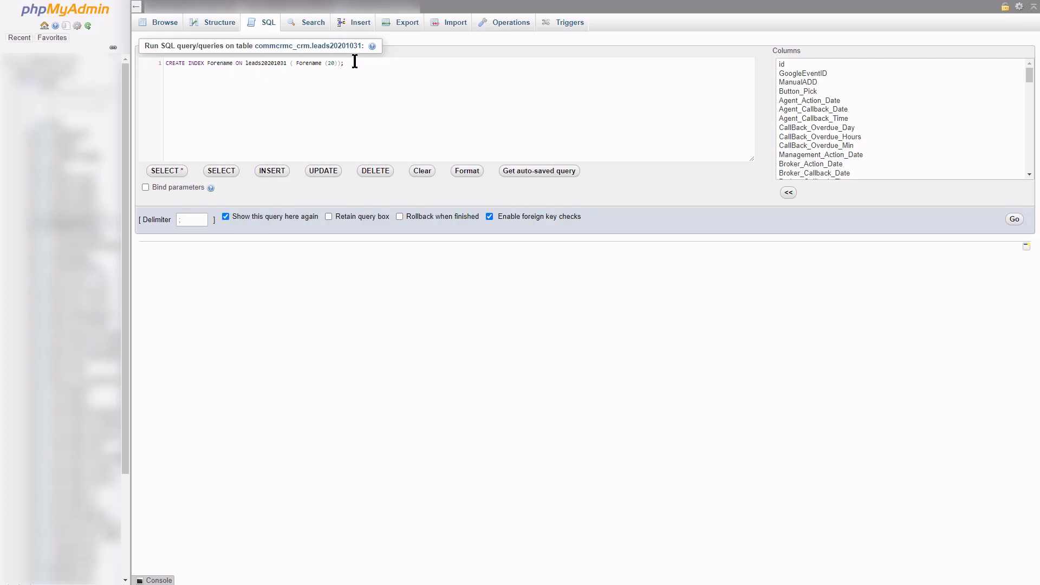
pyautogui.moveTo(431, 110)
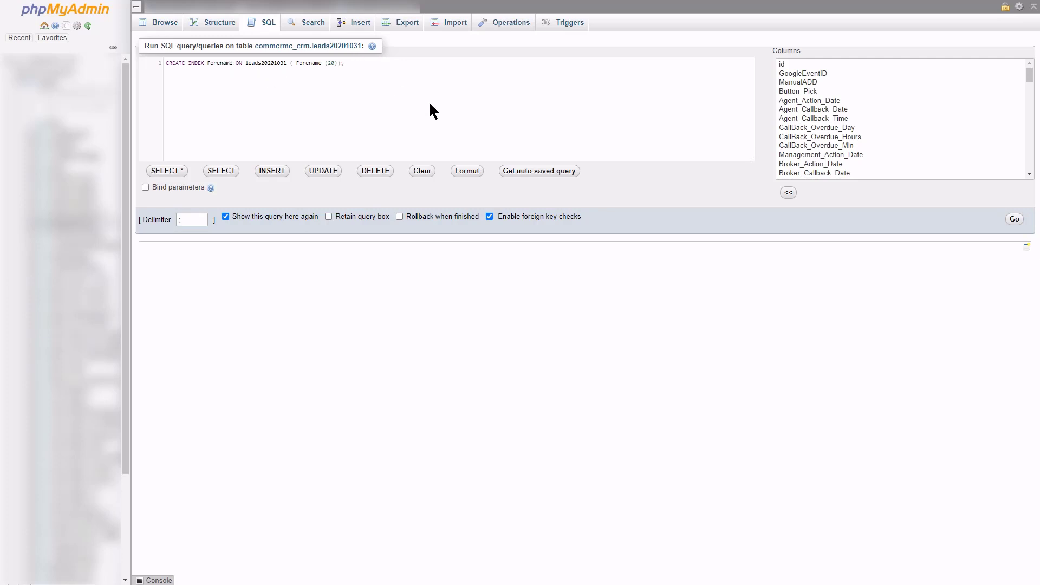
pyautogui.moveTo(985, 244)
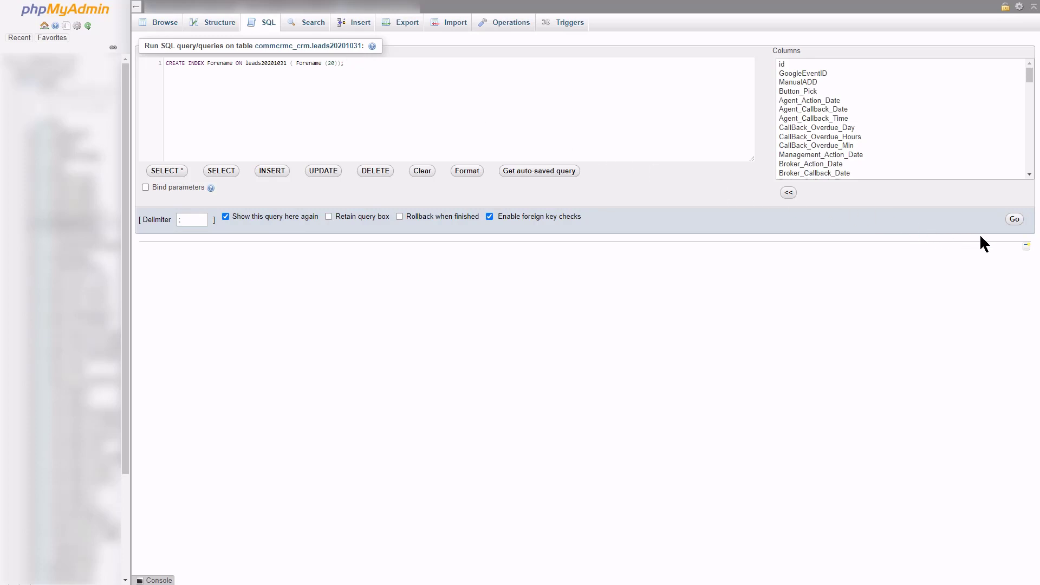
pyautogui.click(1013, 219)
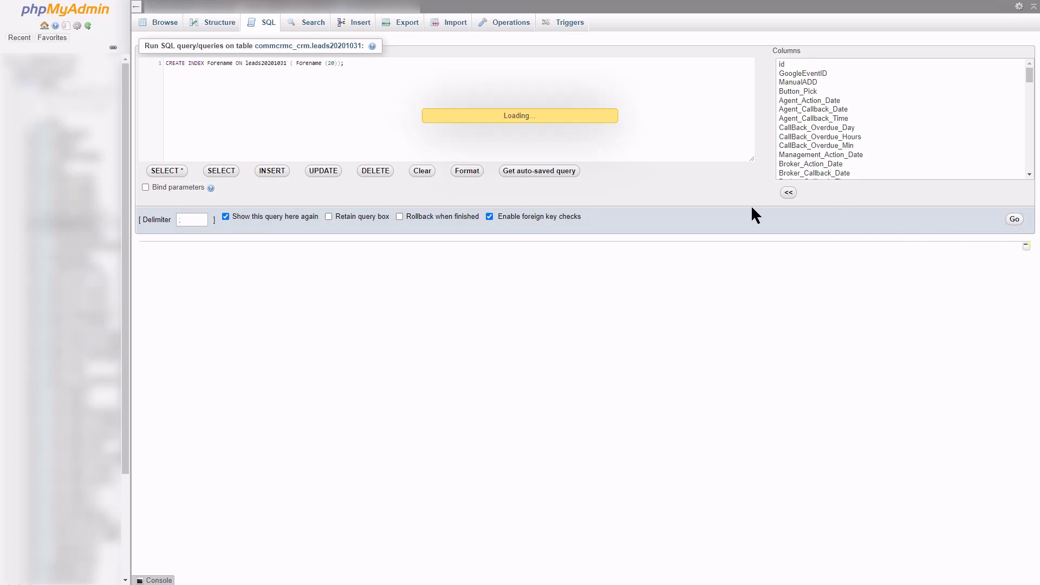
pyautogui.click(1013, 219)
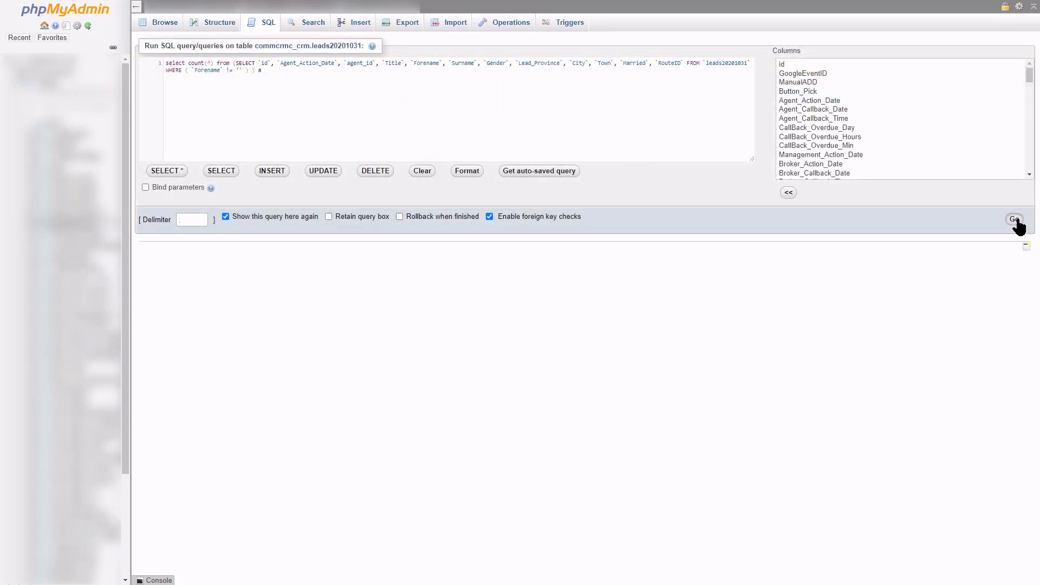
# Re-run the leads20201031 count query after indexing: 100,892 in 0.2140 seconds.
pyautogui.click(1013, 219)
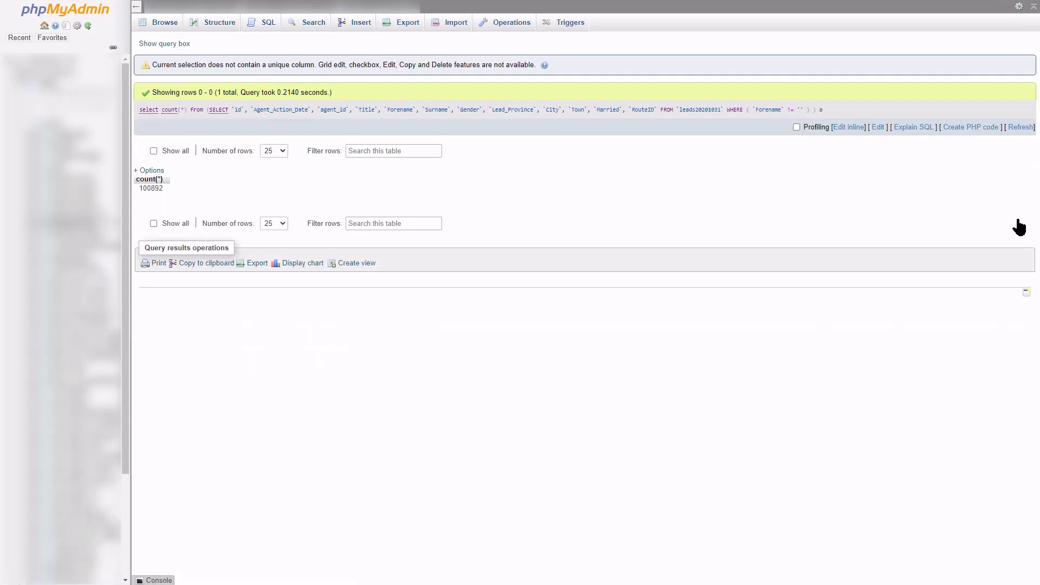
pyautogui.moveTo(320, 94)
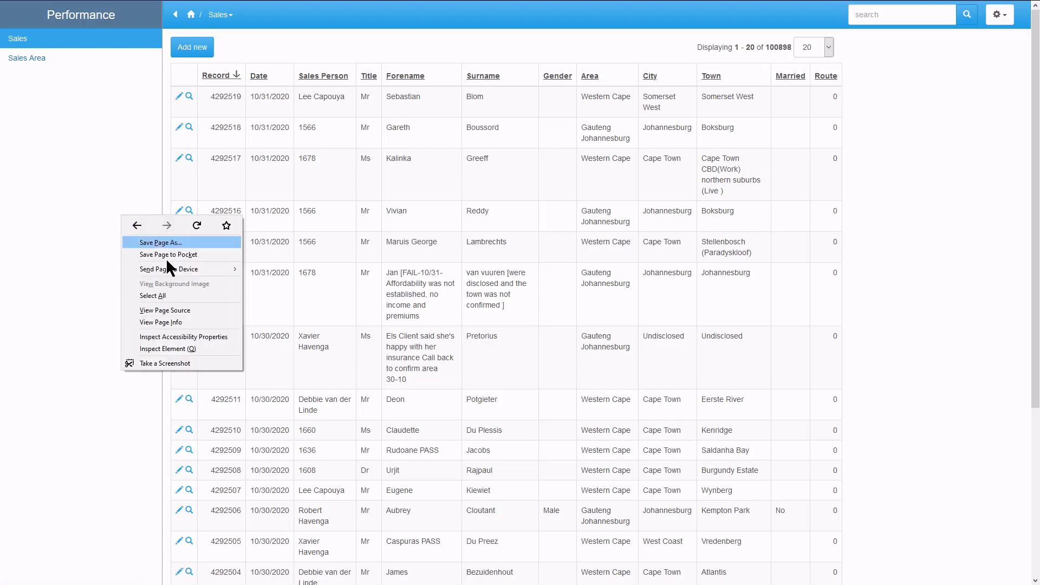
# Open Firefox Developer Tools on the Sales page and show the empty Network panel.
pyautogui.click(169, 348)
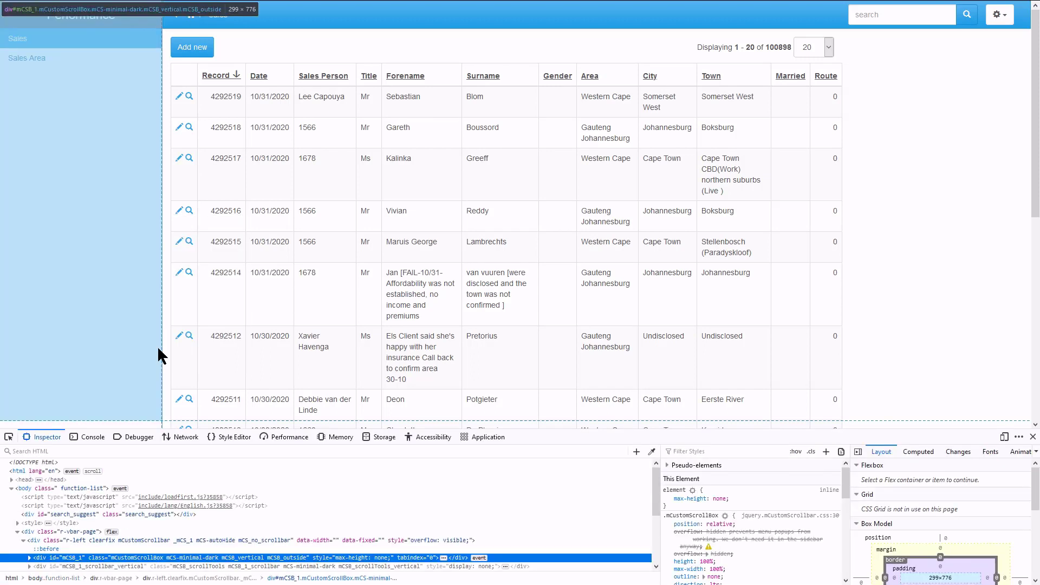
pyautogui.click(187, 436)
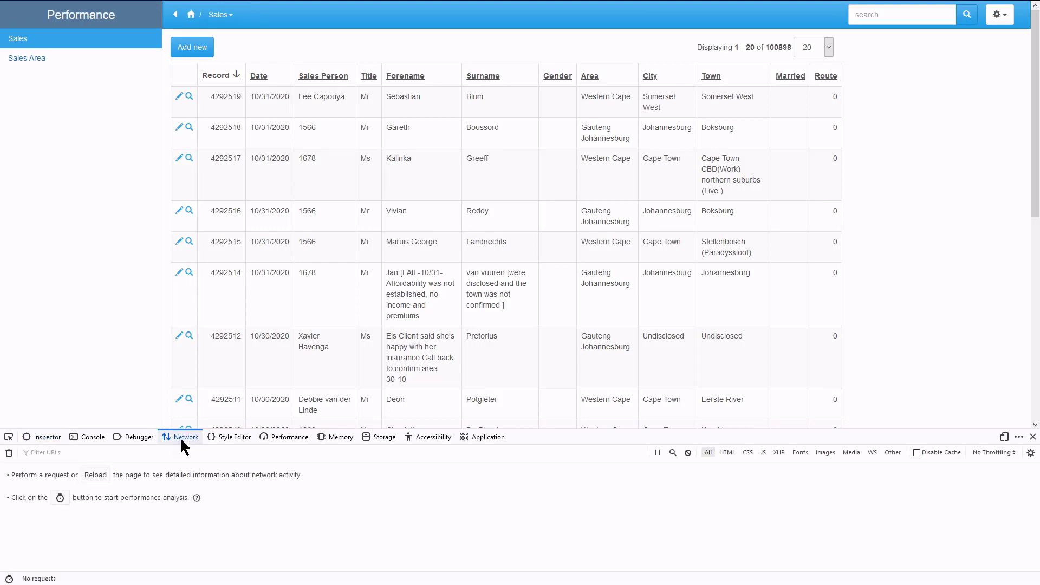